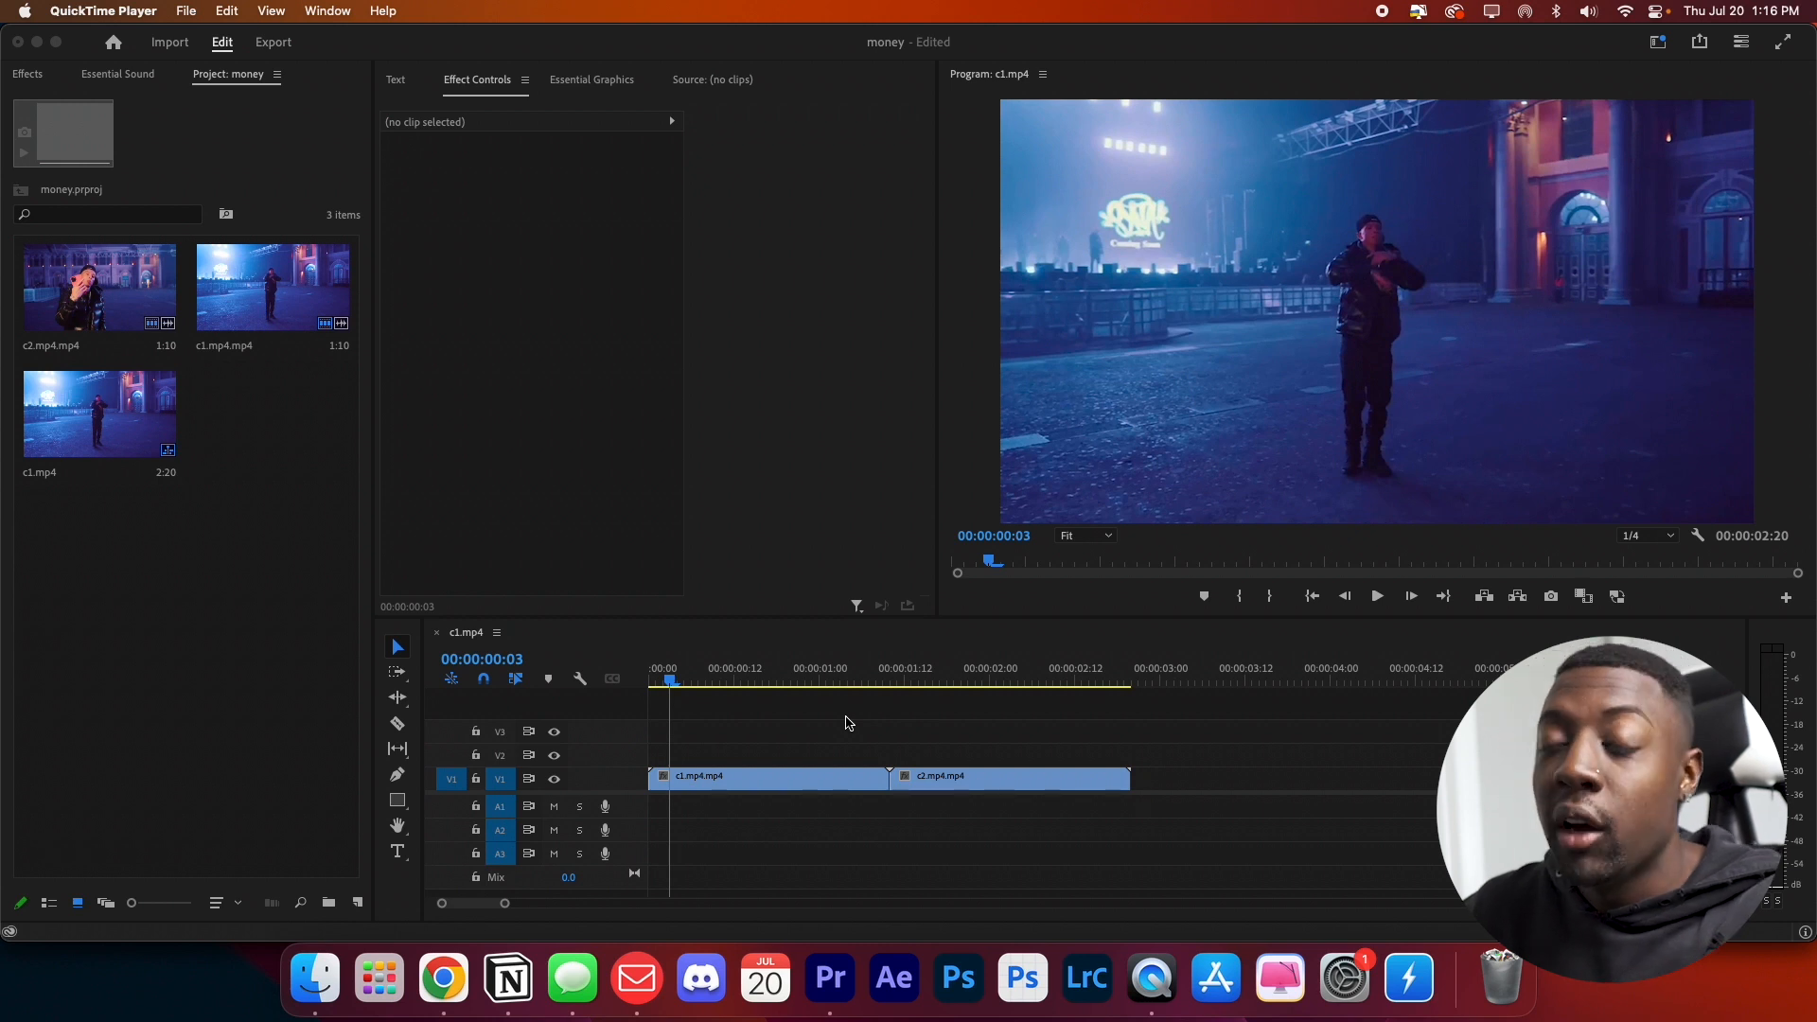
{"action": "left_click", "coordinate": [25, 74]}
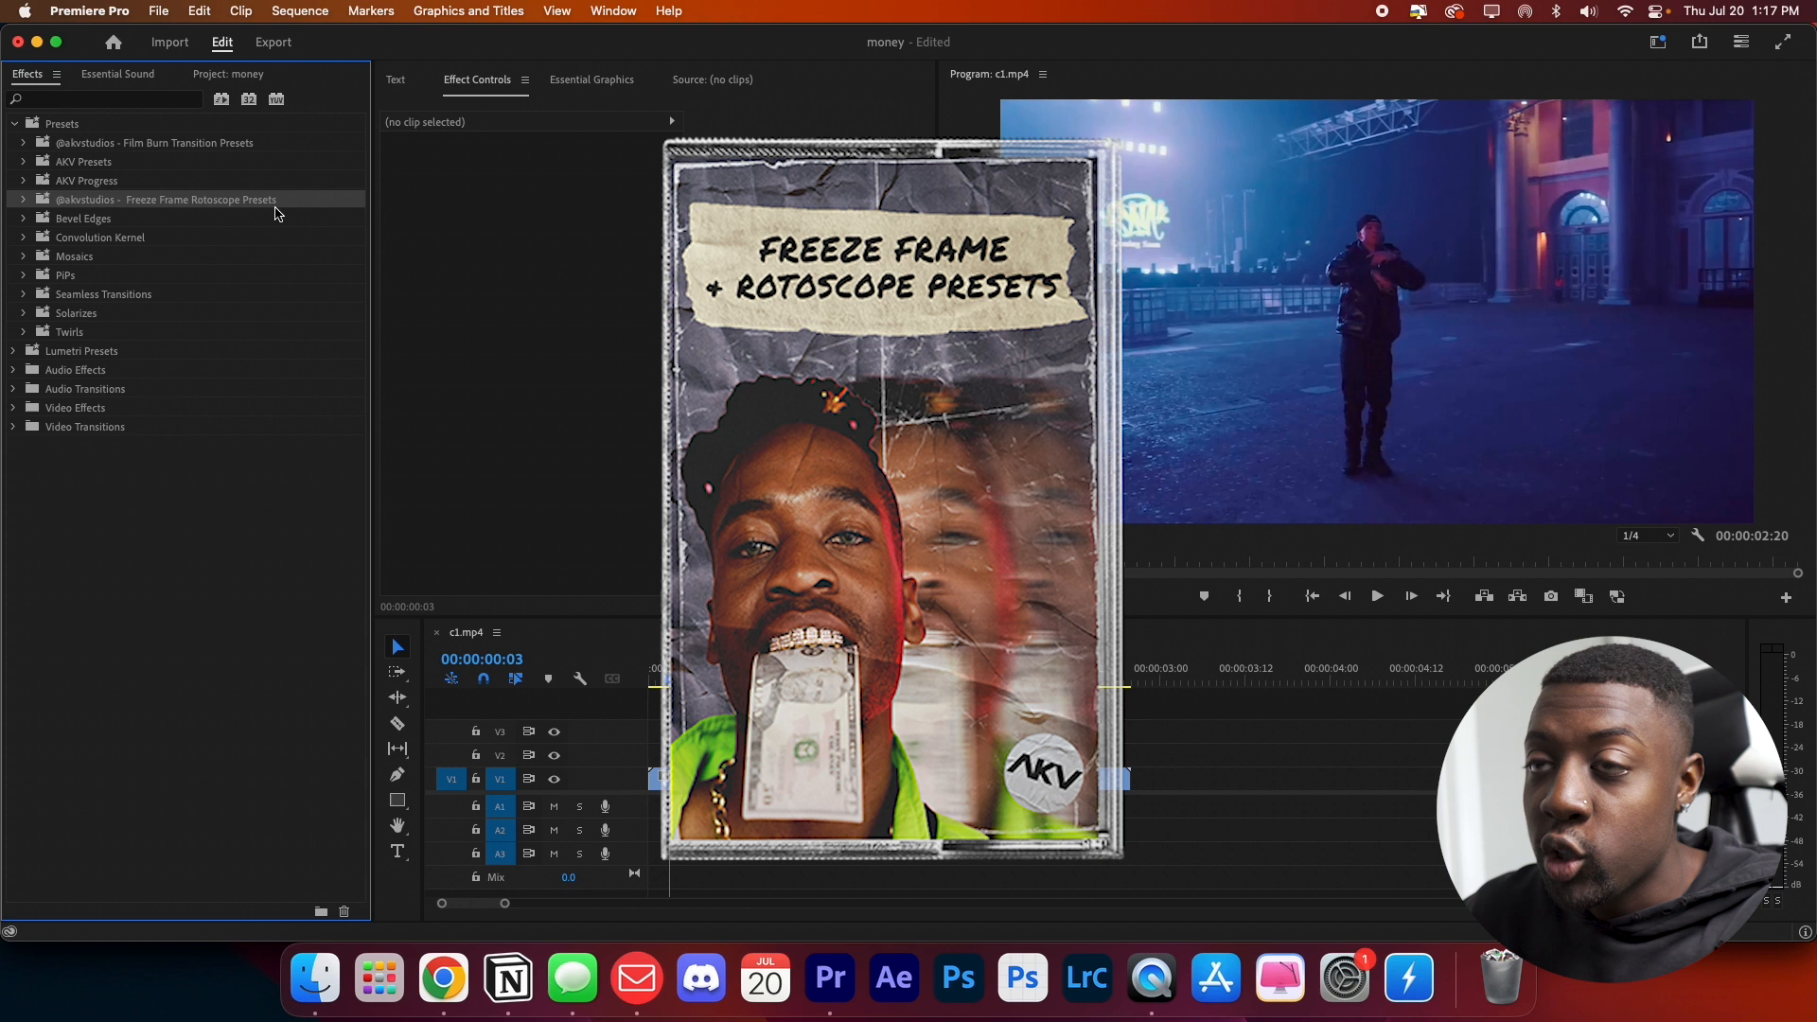
{"action": "left_click", "coordinate": [23, 199]}
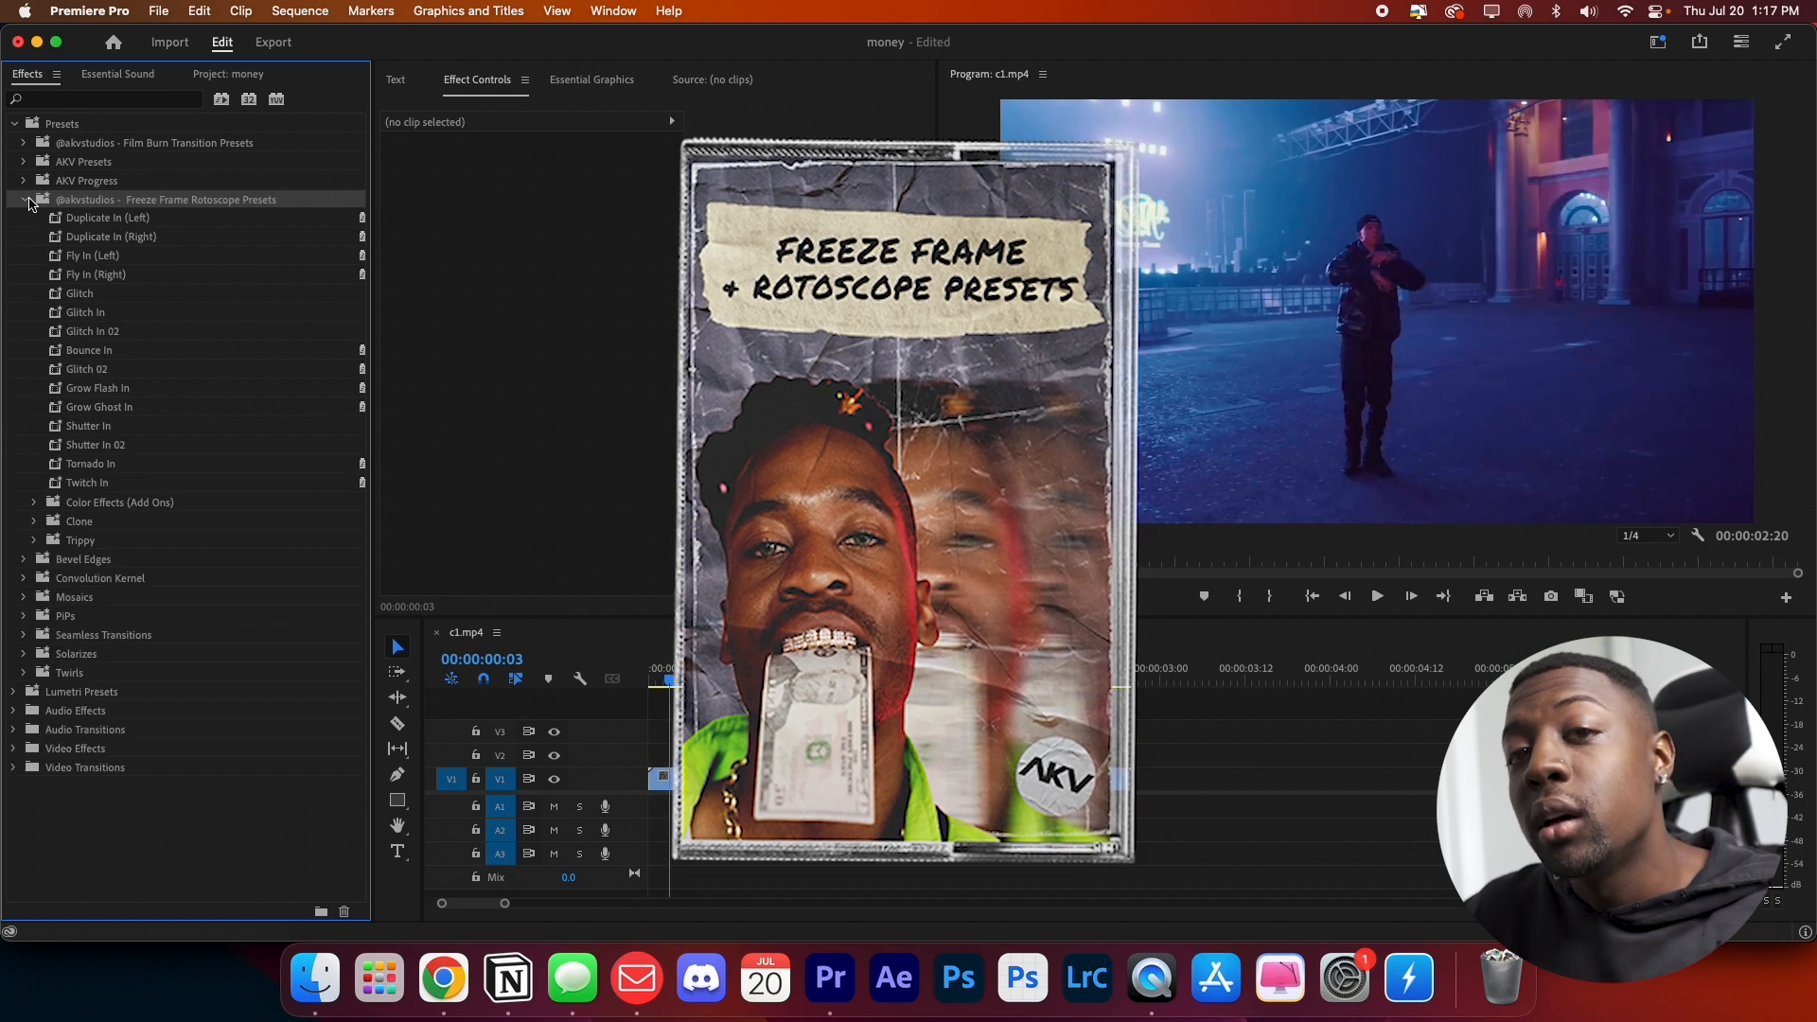
{"action": "left_click", "coordinate": [107, 218]}
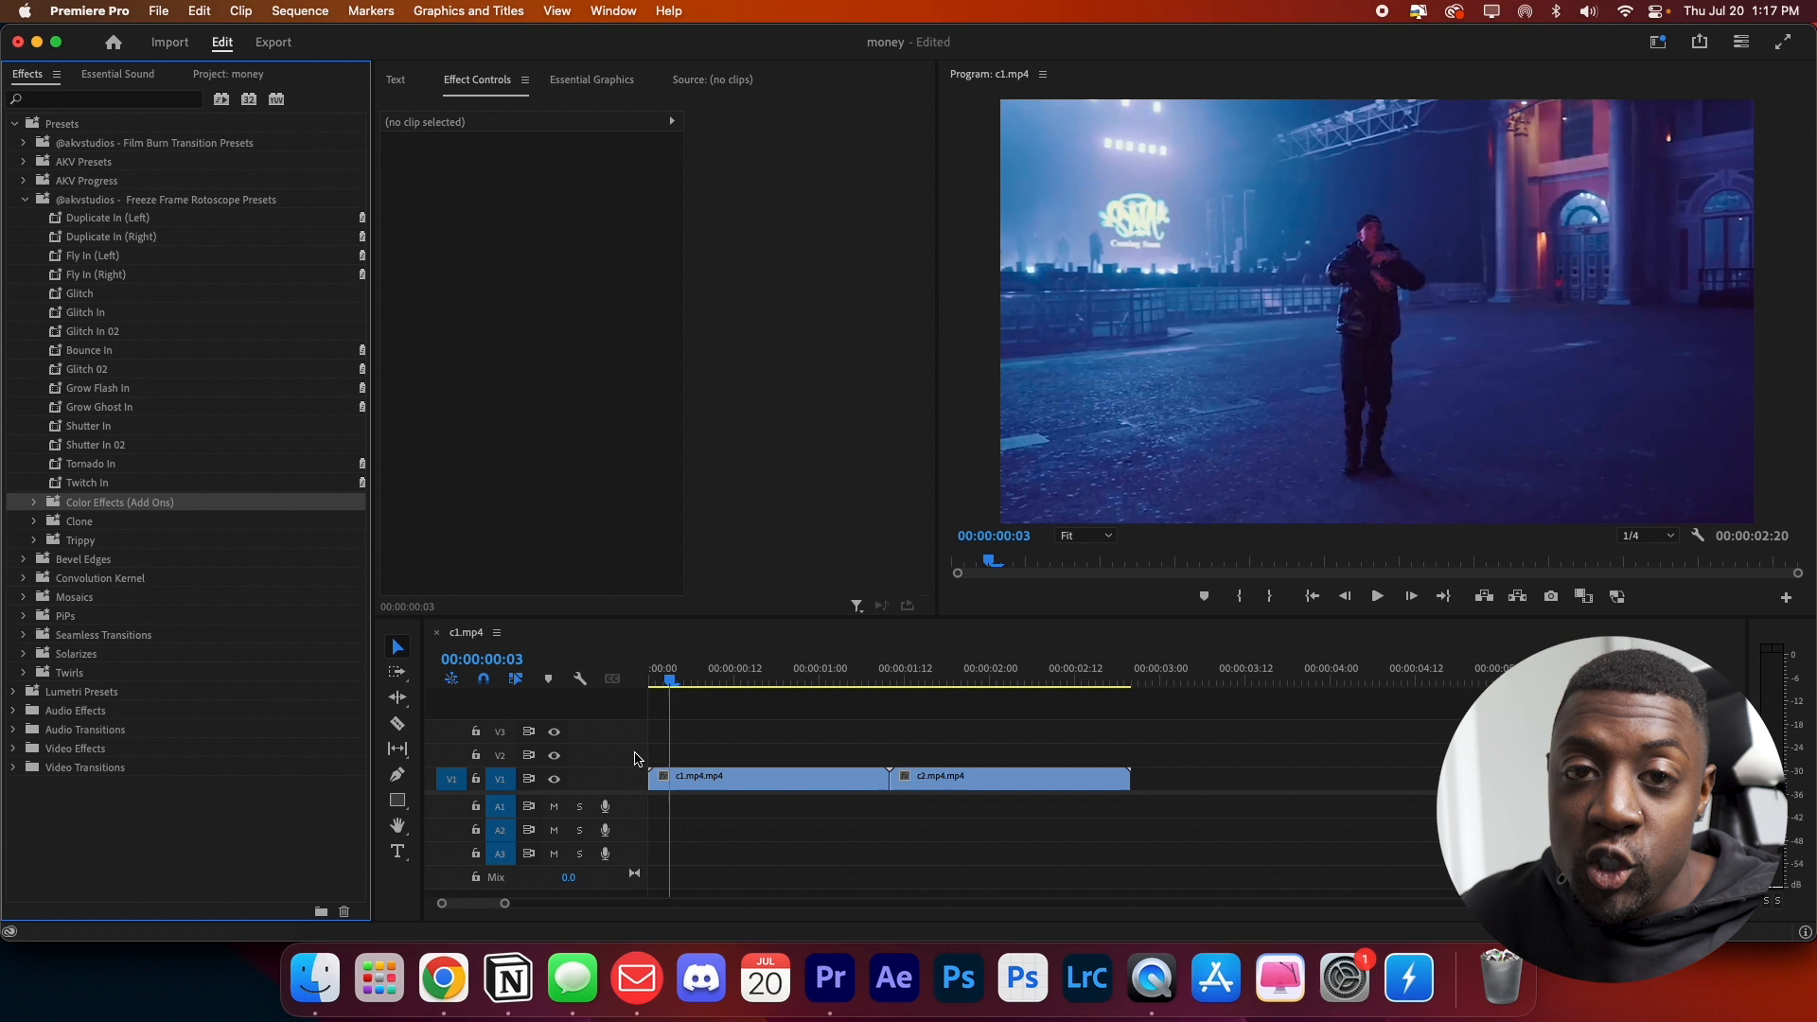
Step: Inspect clips c1 and c2 on the timeline before switching to Runway in Chrome
{"action": "left_click", "coordinate": [768, 776]}
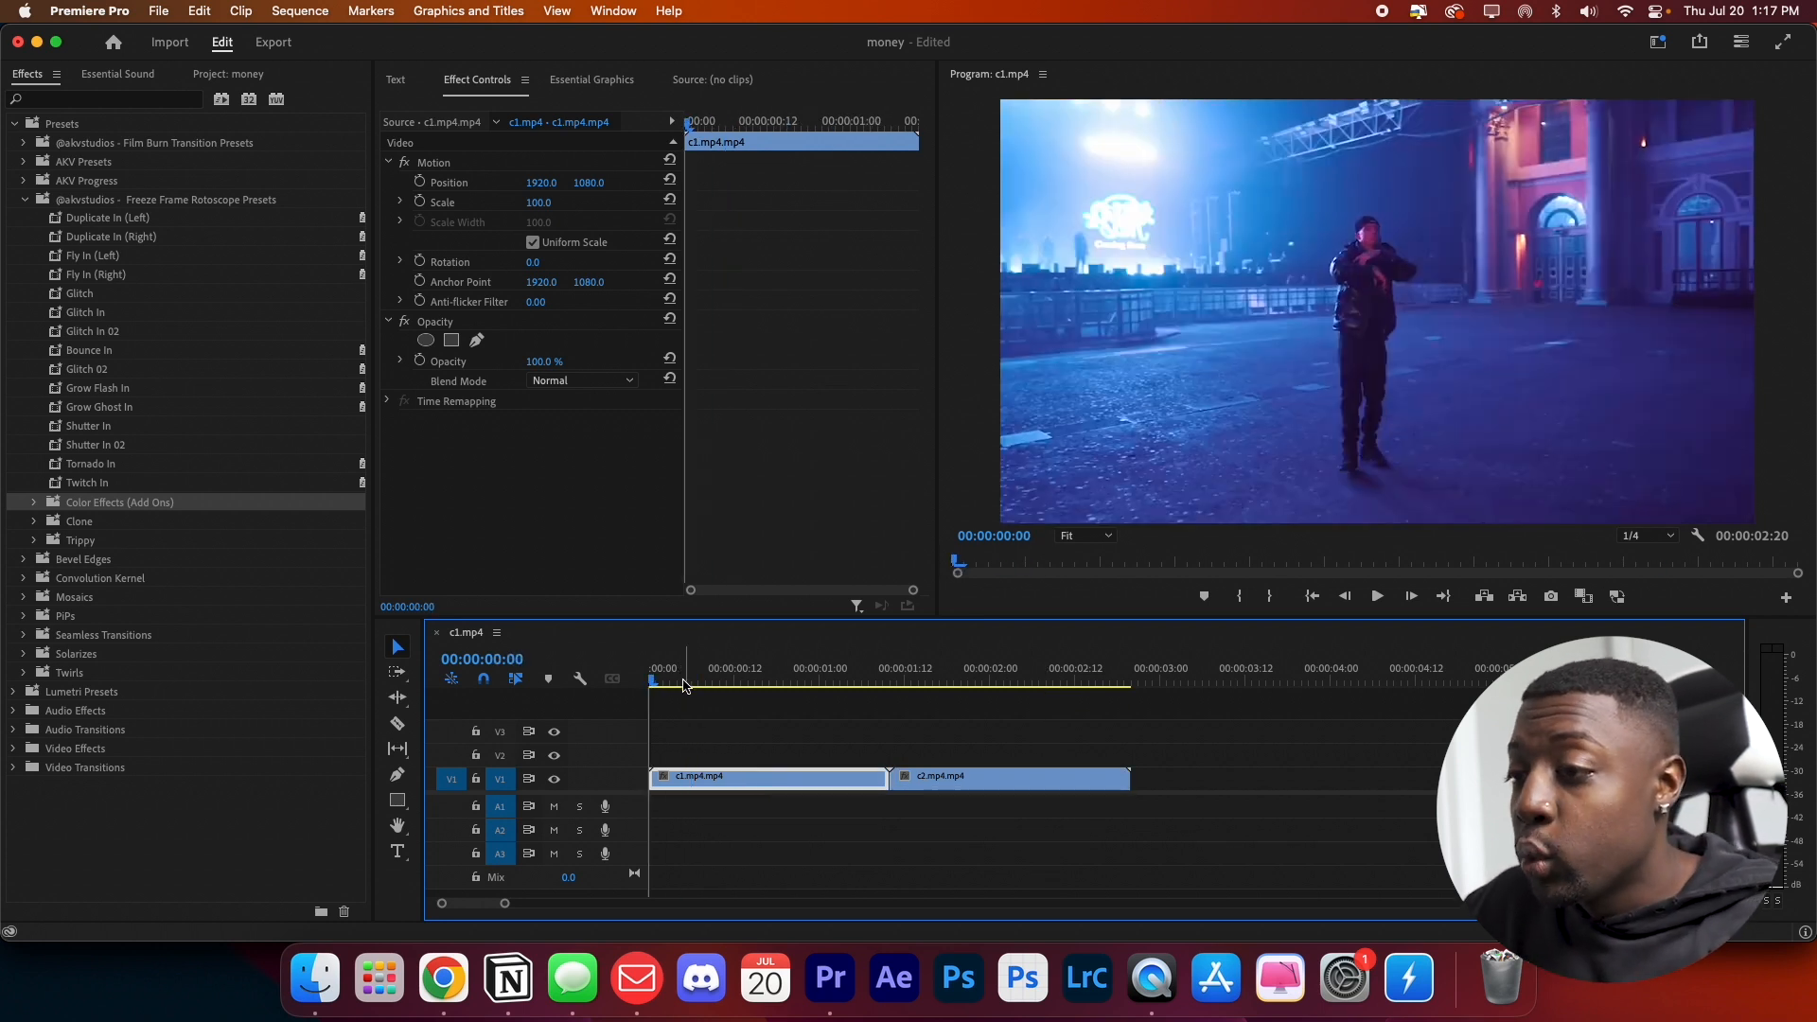
{"action": "left_click", "coordinate": [1003, 681]}
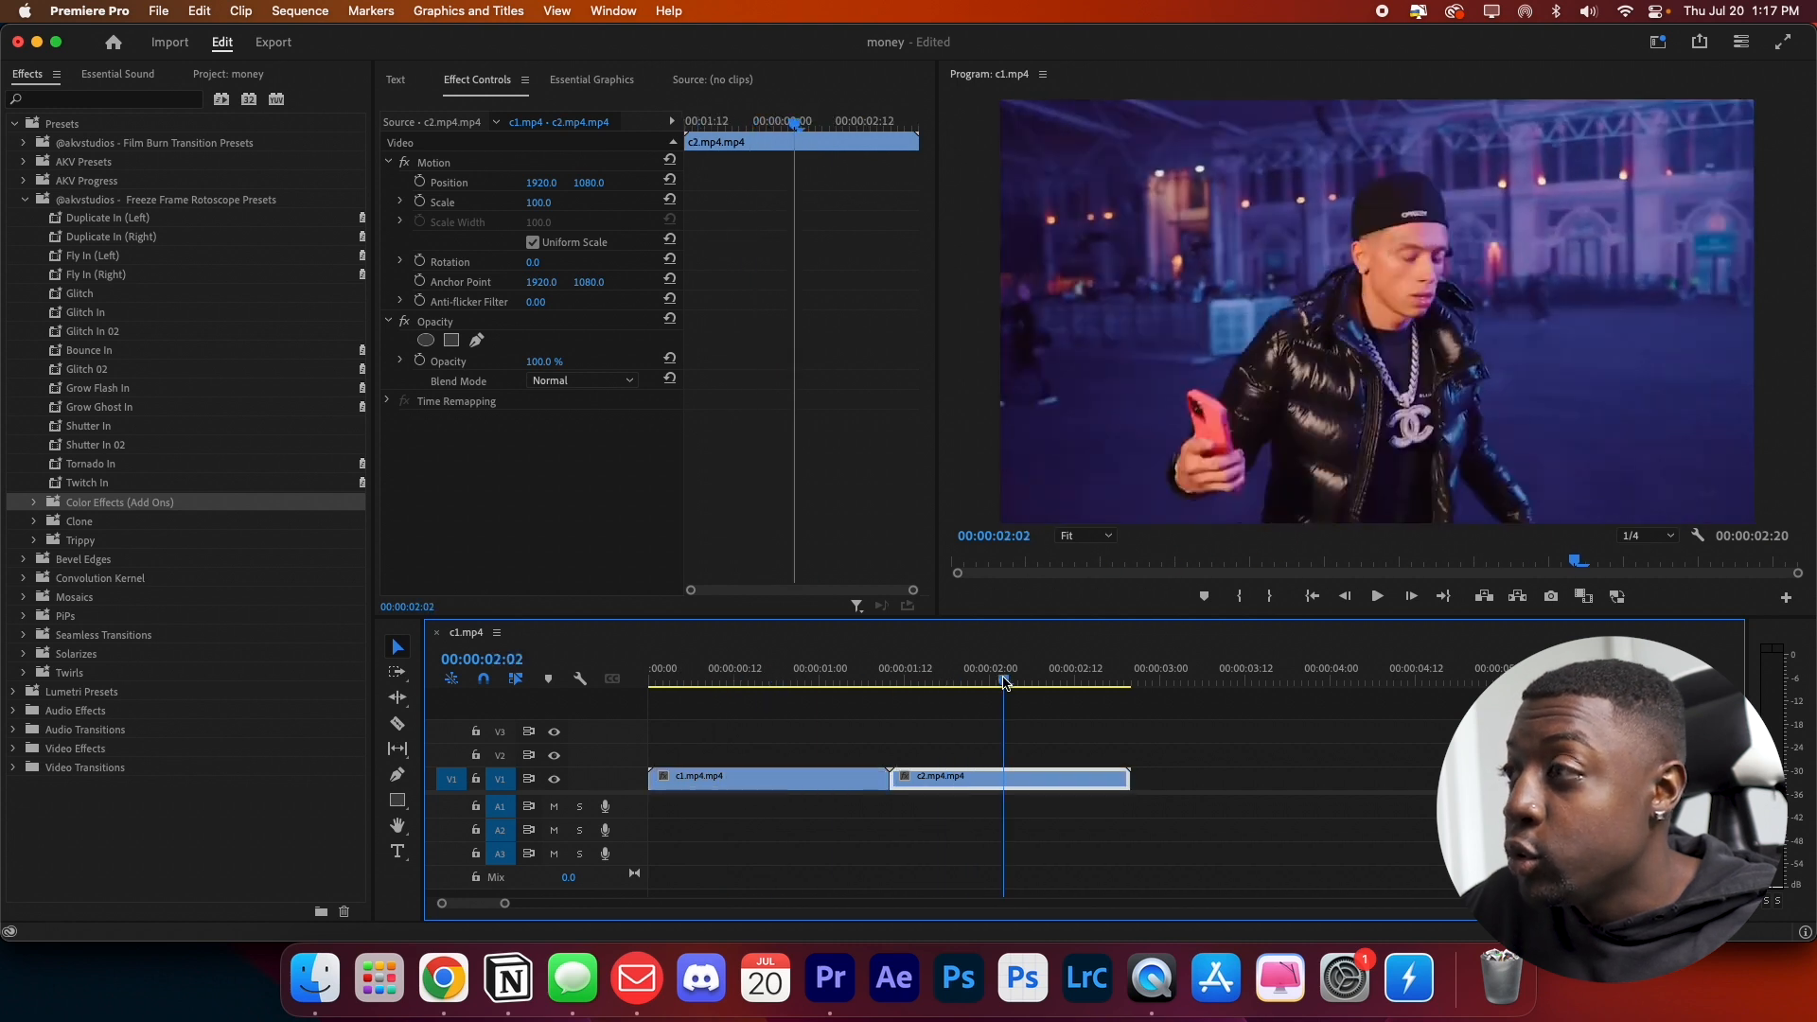
{"action": "left_click", "coordinate": [784, 682]}
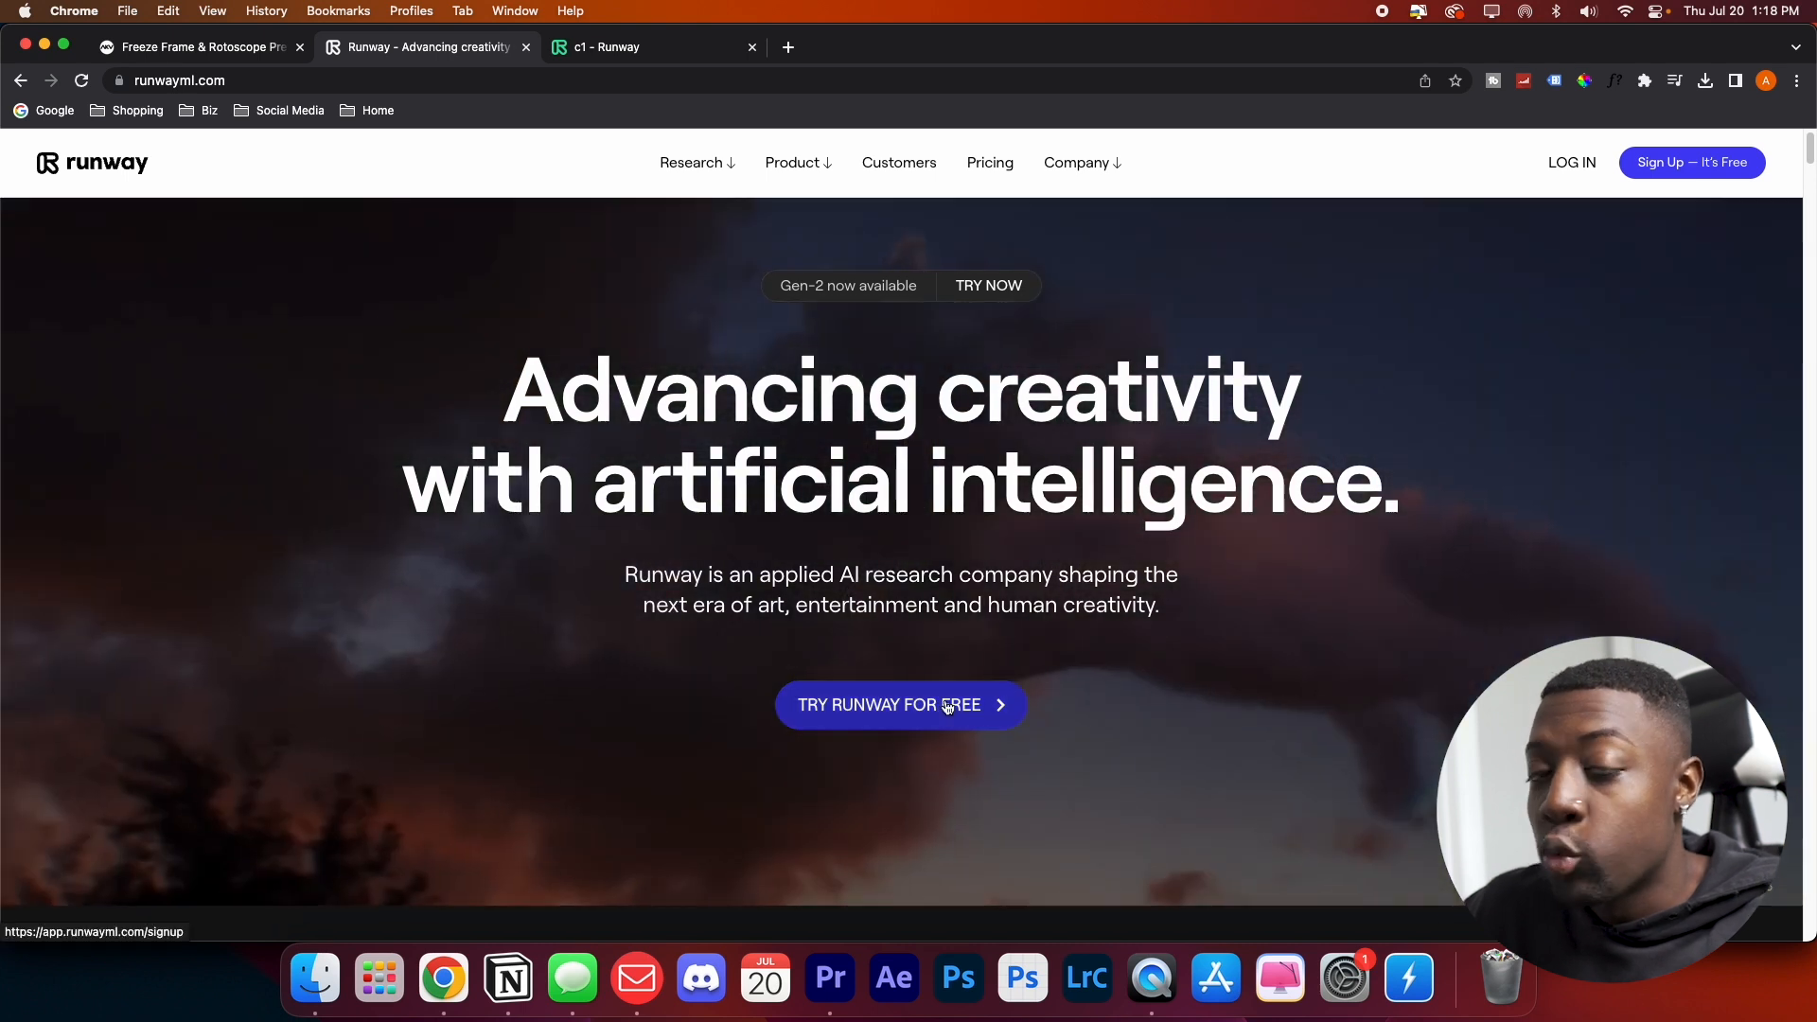
Step: Load c1.mp4 into Runway's Green Screen tool from the dashboard
{"action": "left_click", "coordinate": [901, 704]}
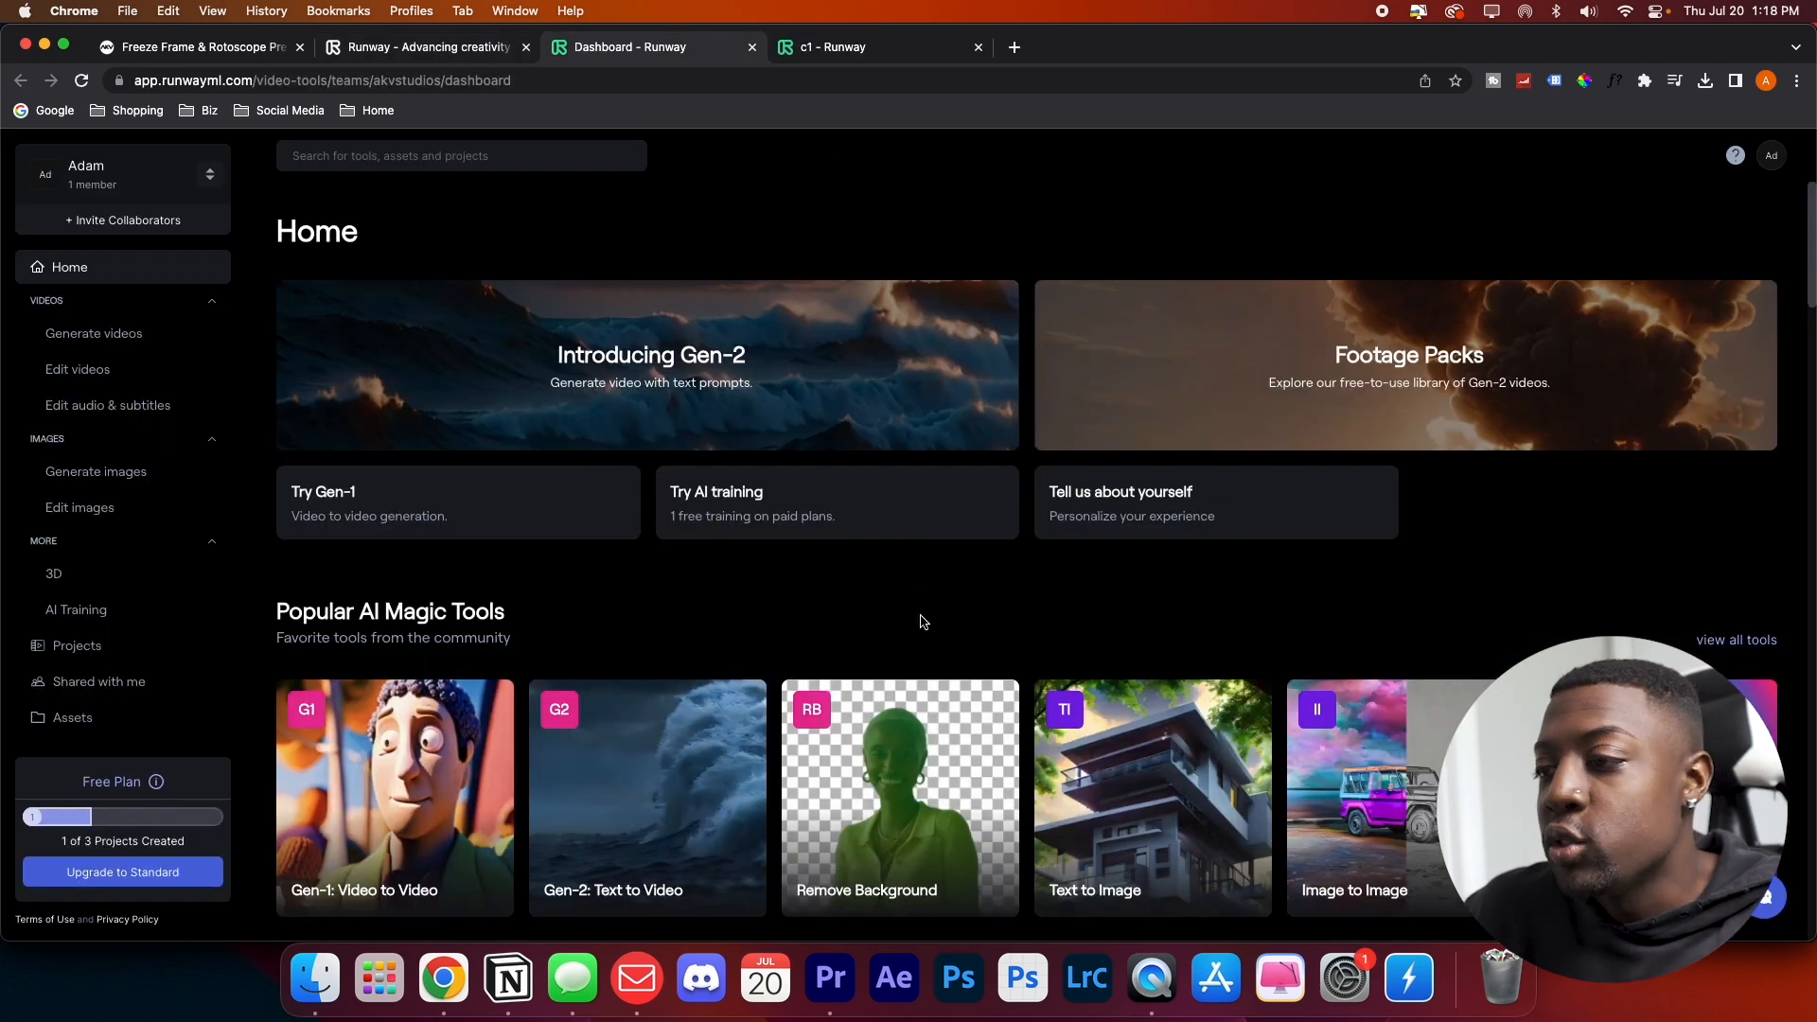
{"action": "scroll", "scroll_direction": "down", "scroll_amount": 3}
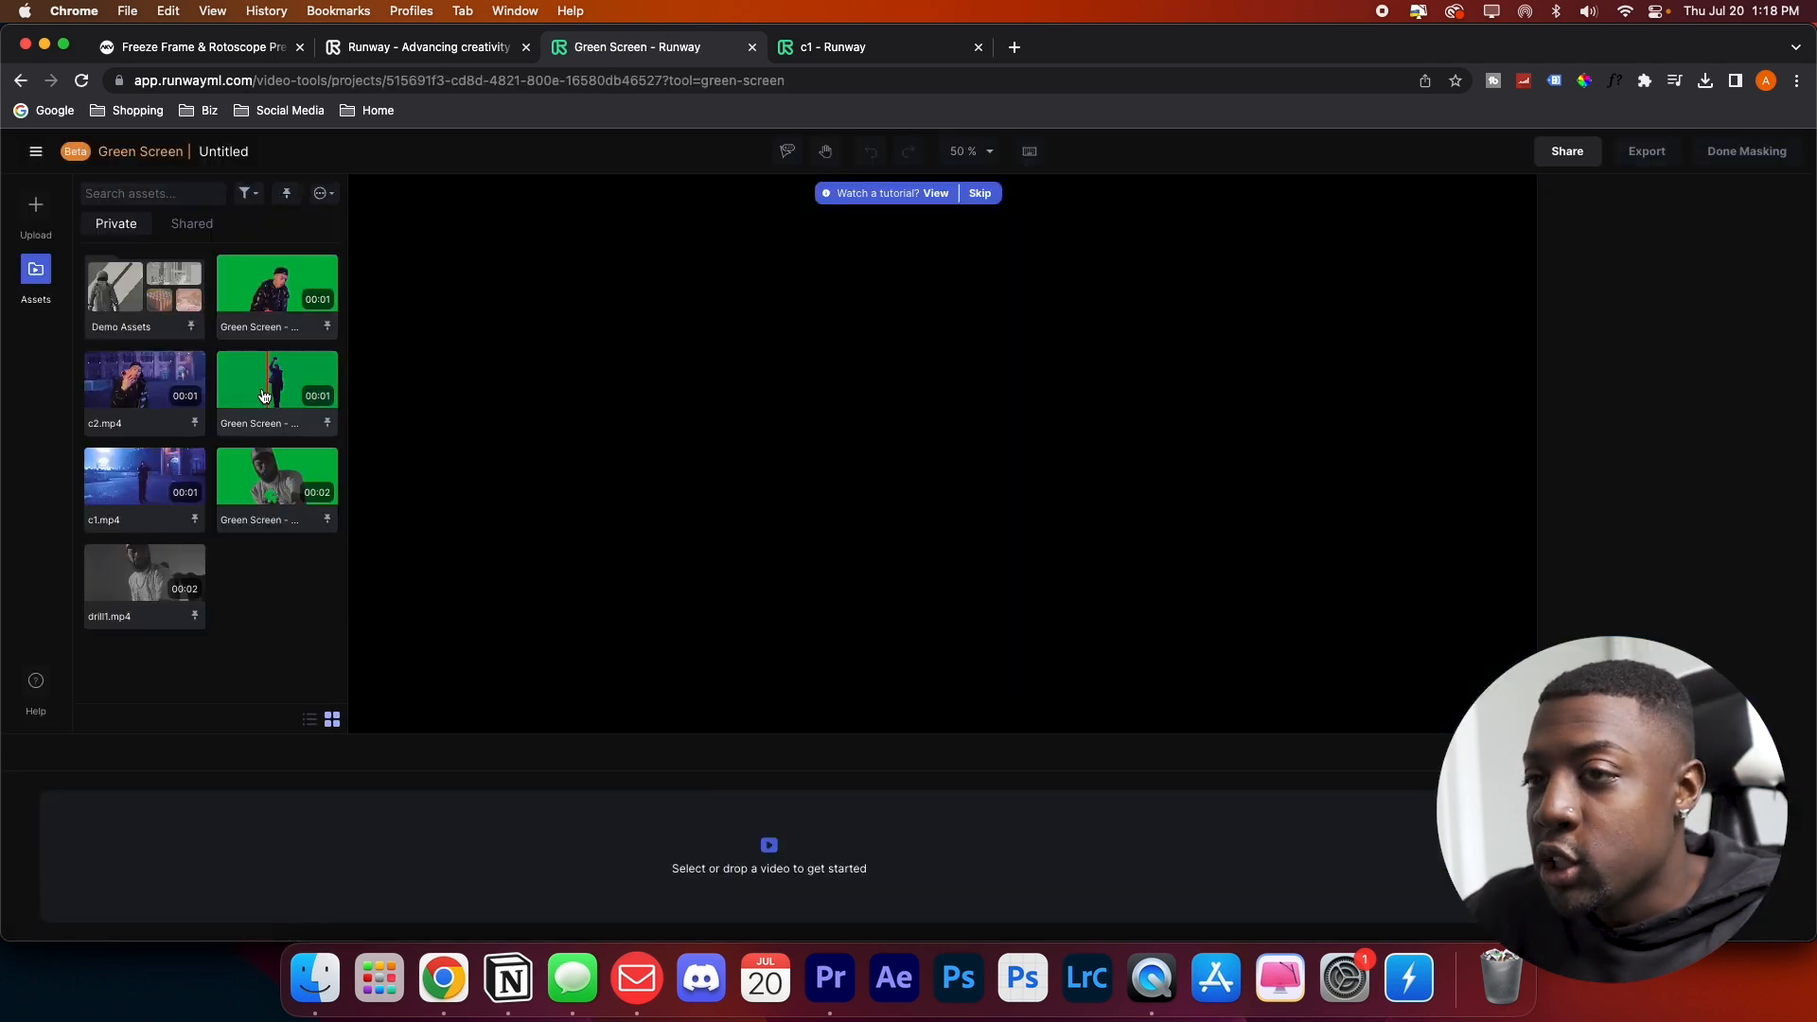
{"action": "left_click_drag", "start_coordinate": [144, 479], "coordinate": [381, 833]}
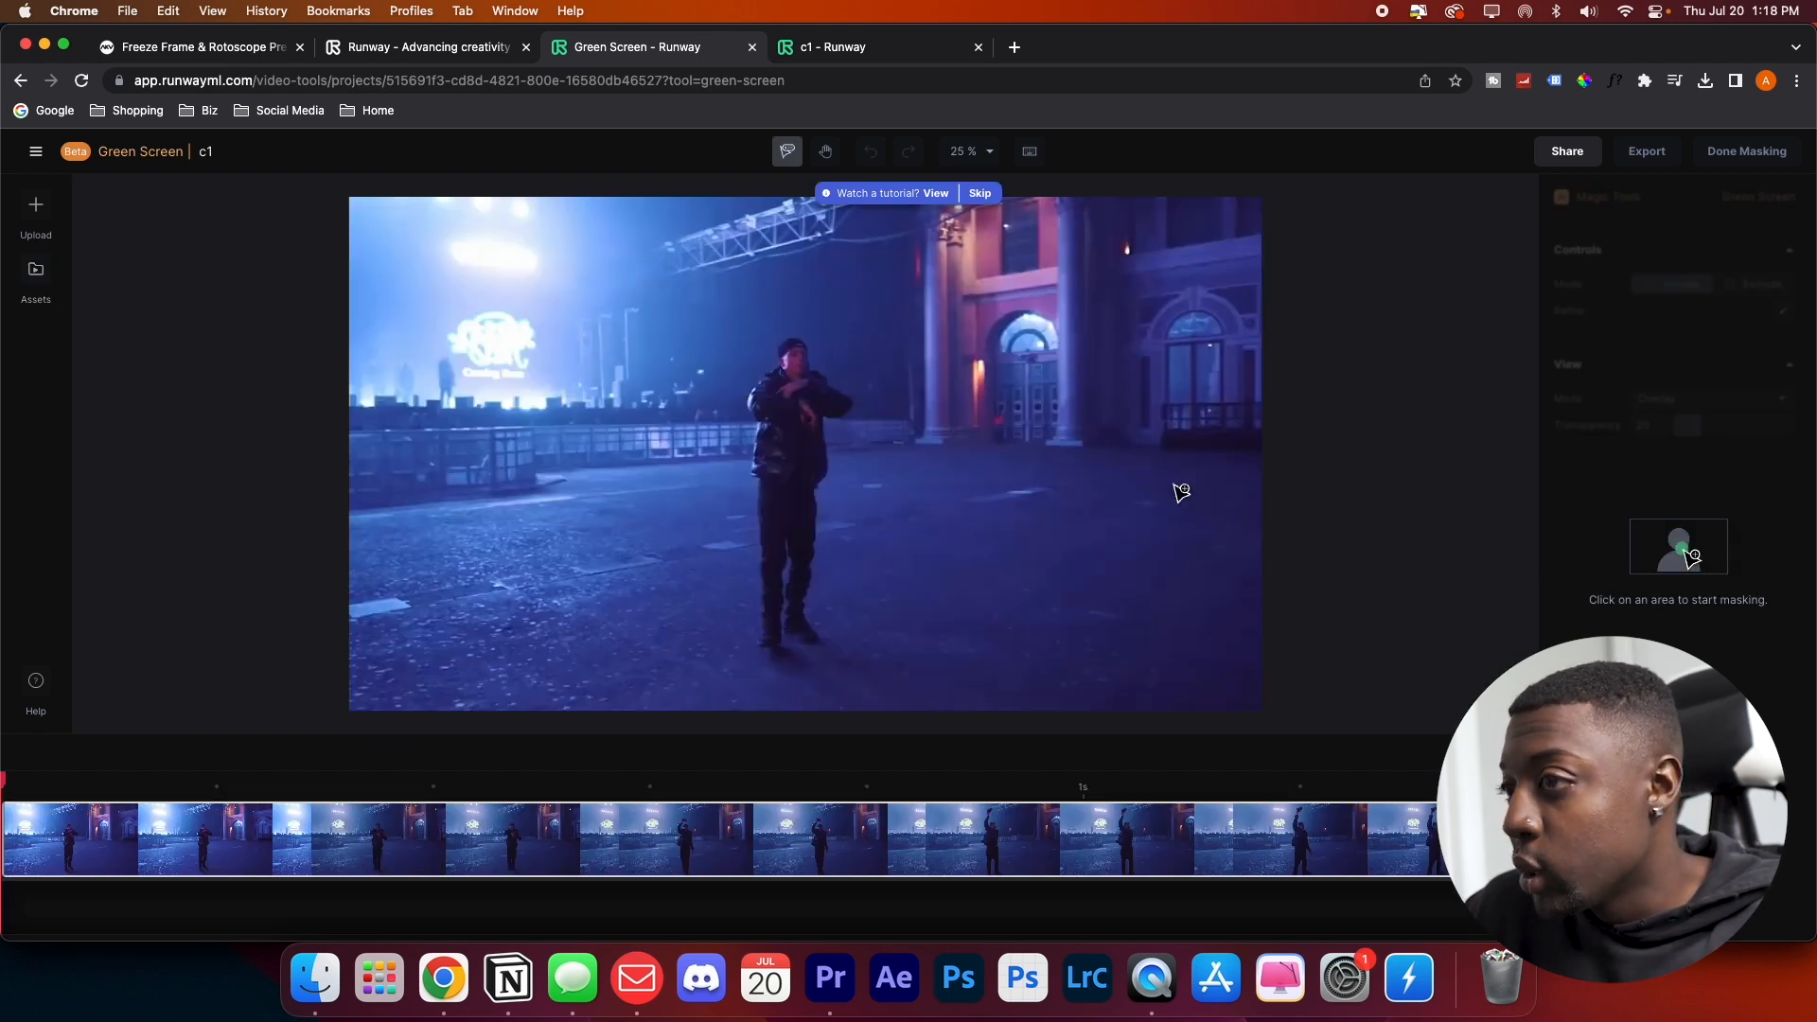
Step: Mask the standing subject and legs across the clip and finish masking with a green background
{"action": "left_click", "coordinate": [793, 452]}
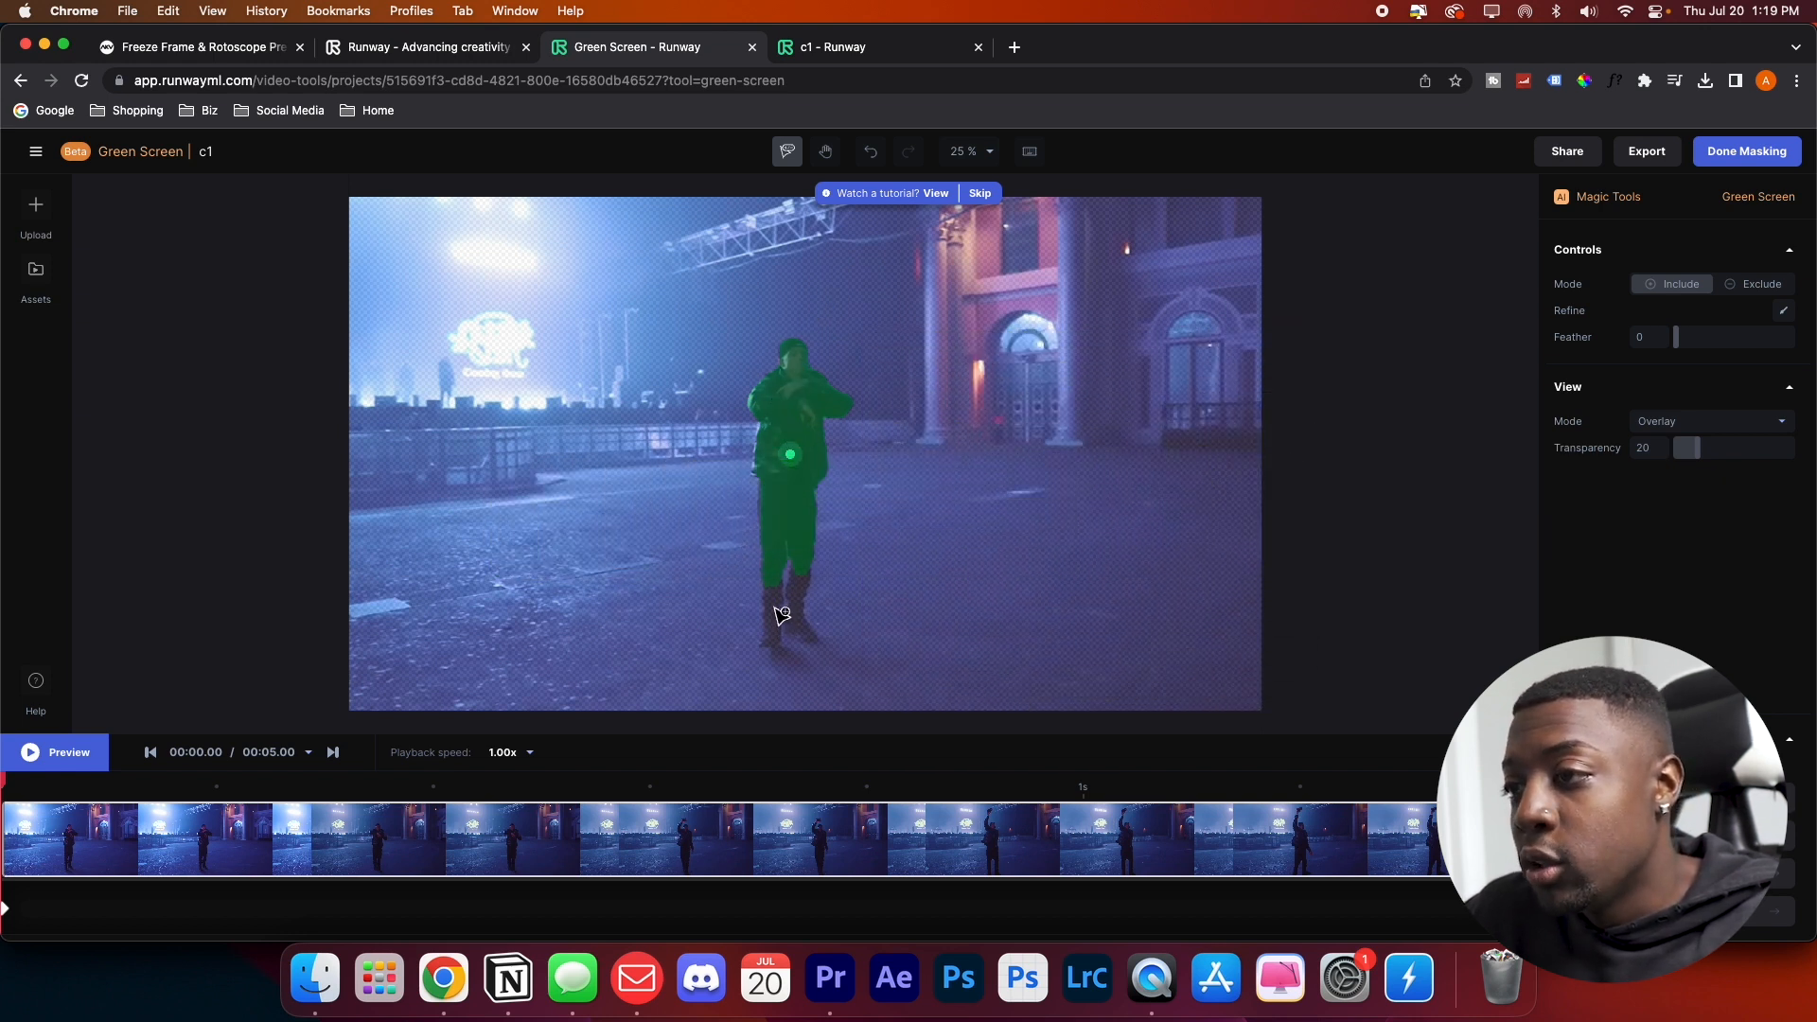
{"action": "left_click", "coordinate": [771, 606]}
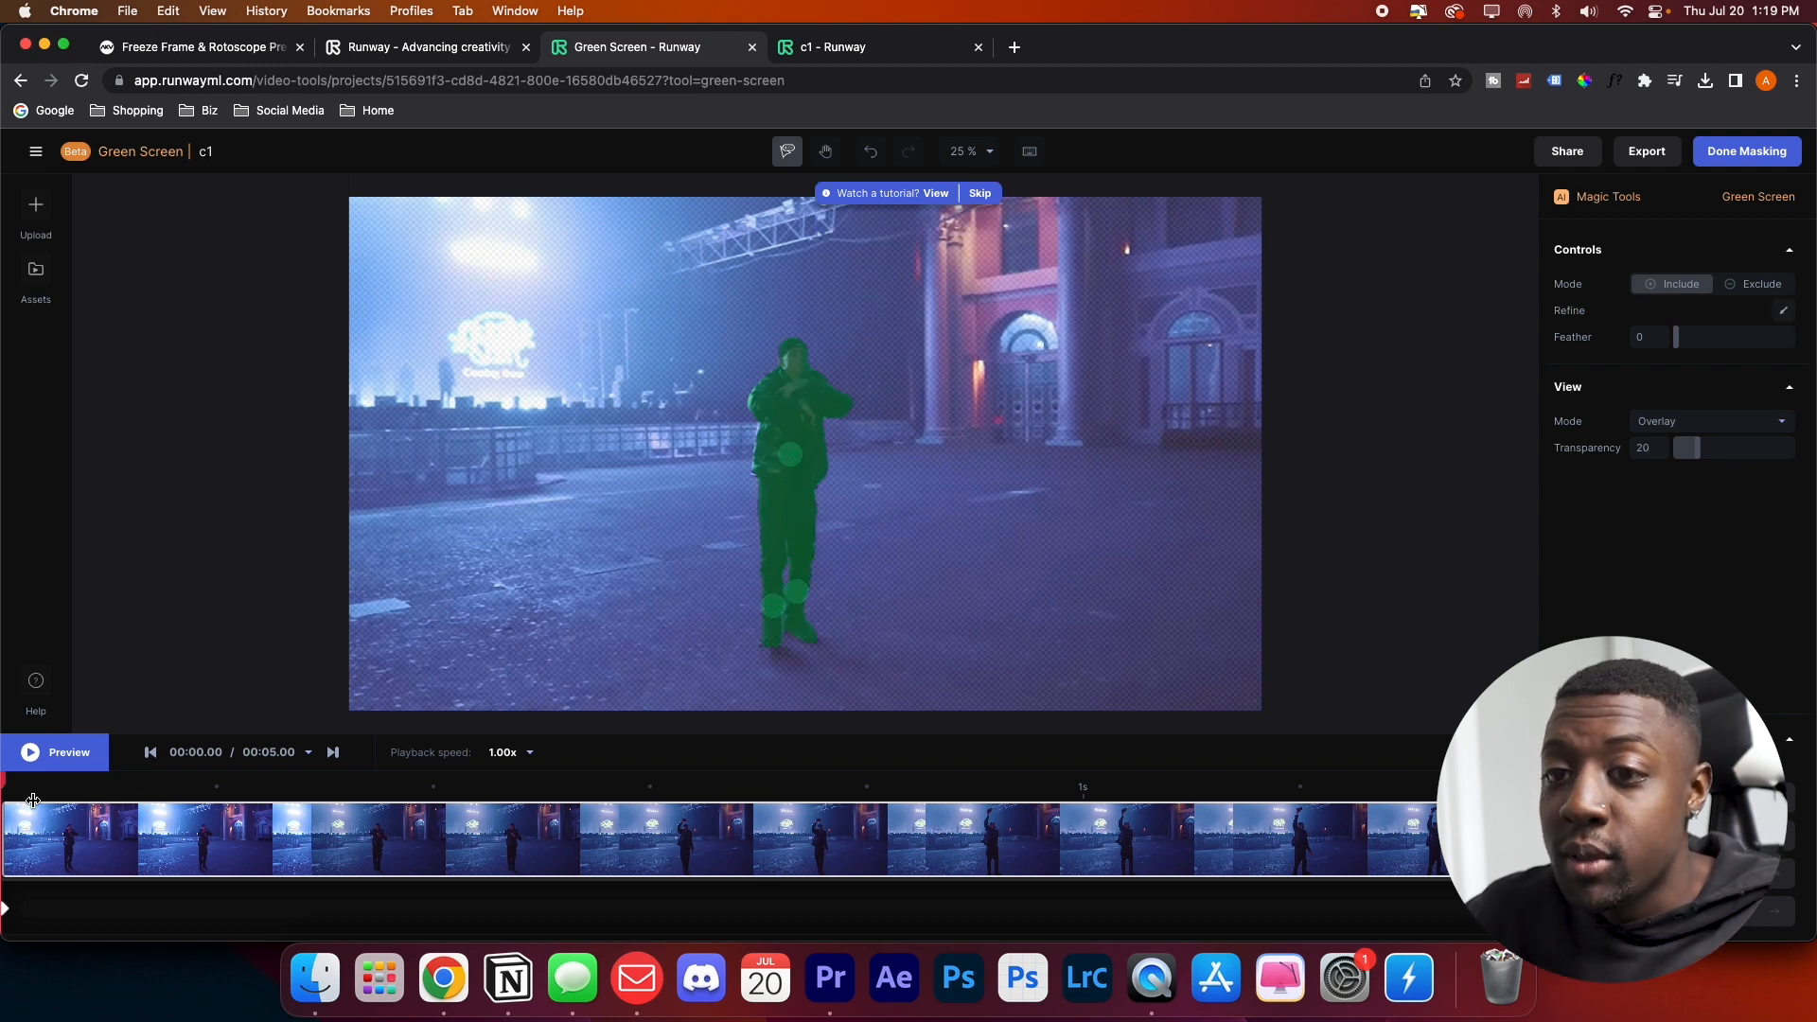
{"action": "left_click", "coordinate": [724, 782]}
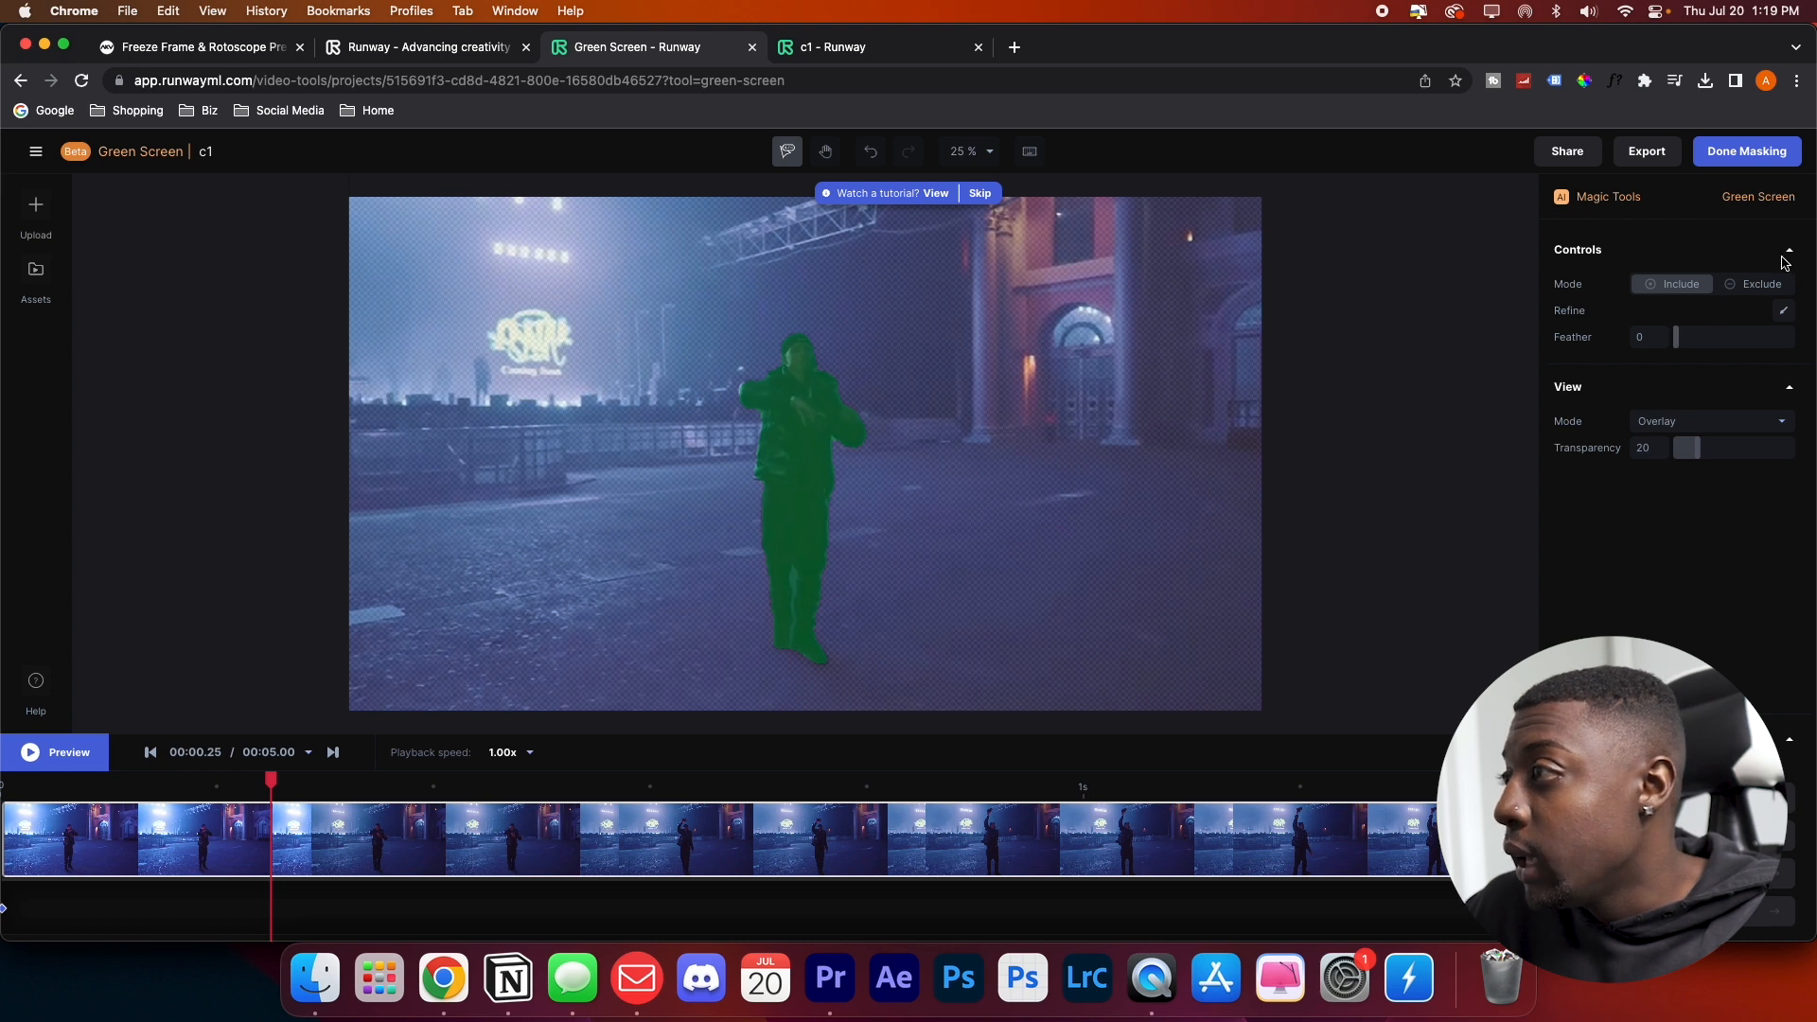
{"action": "left_click", "coordinate": [1745, 152]}
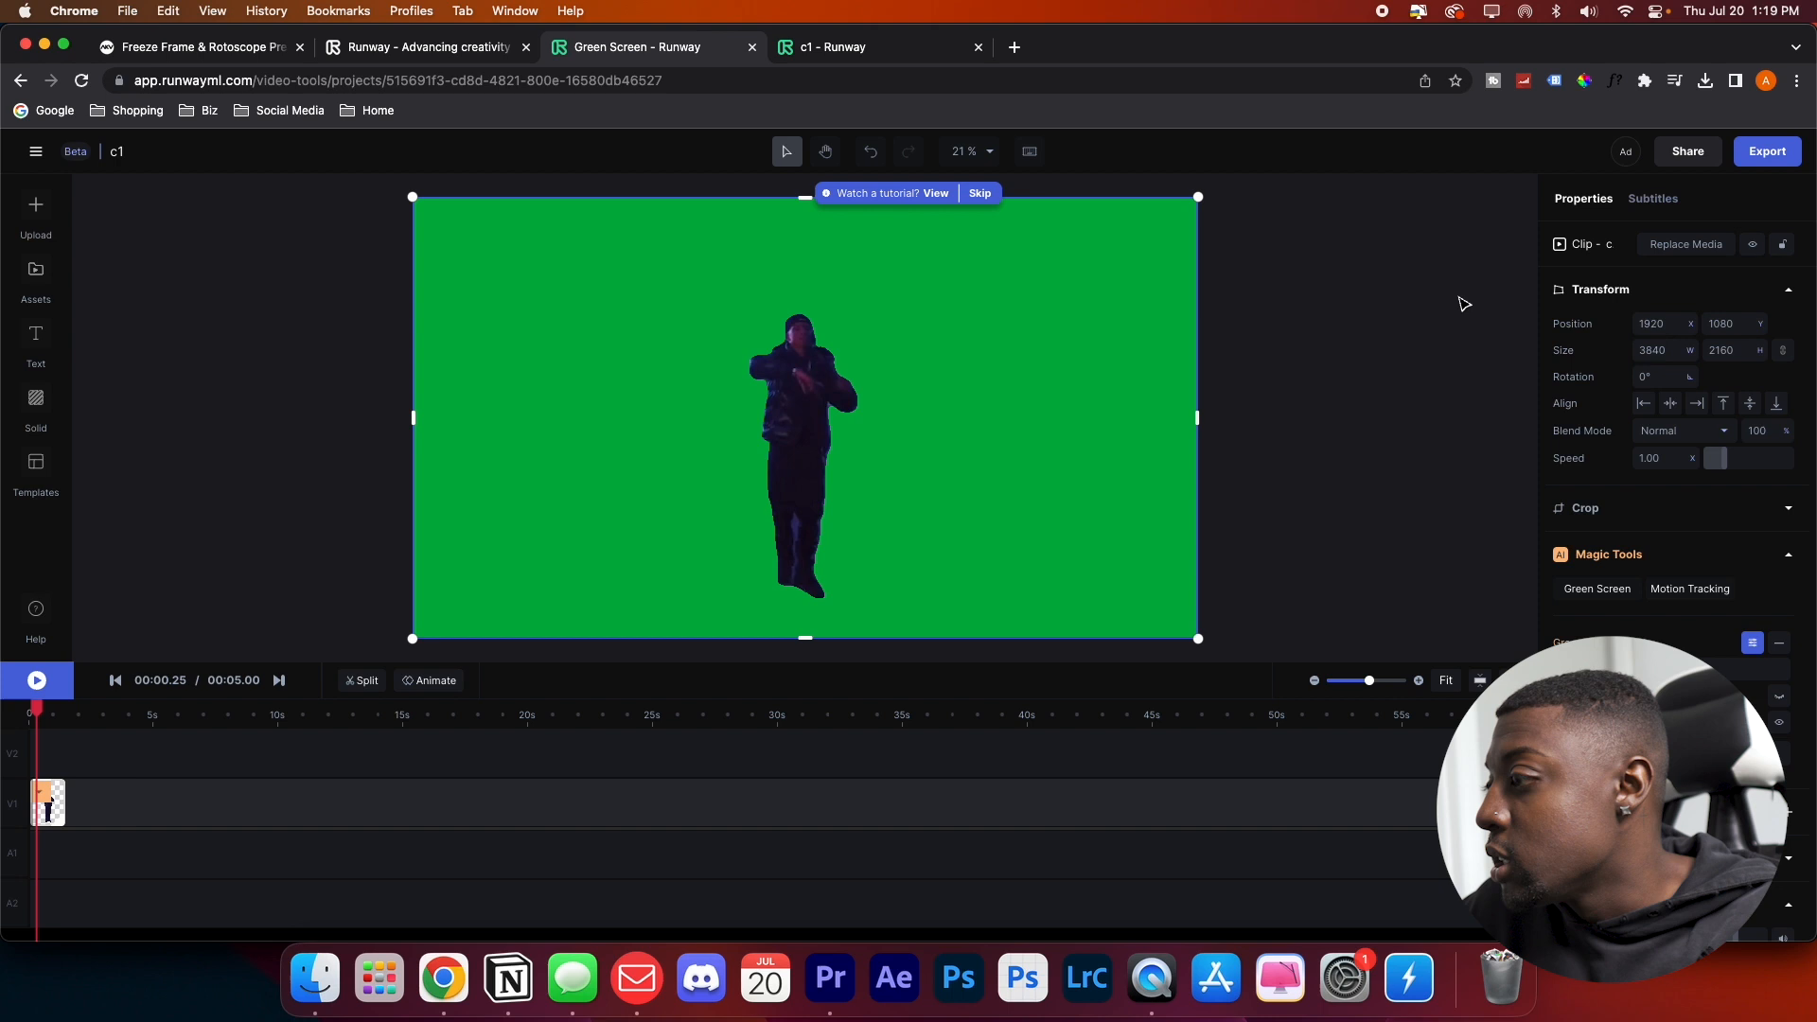
{"action": "mouse_move", "coordinate": [1759, 198]}
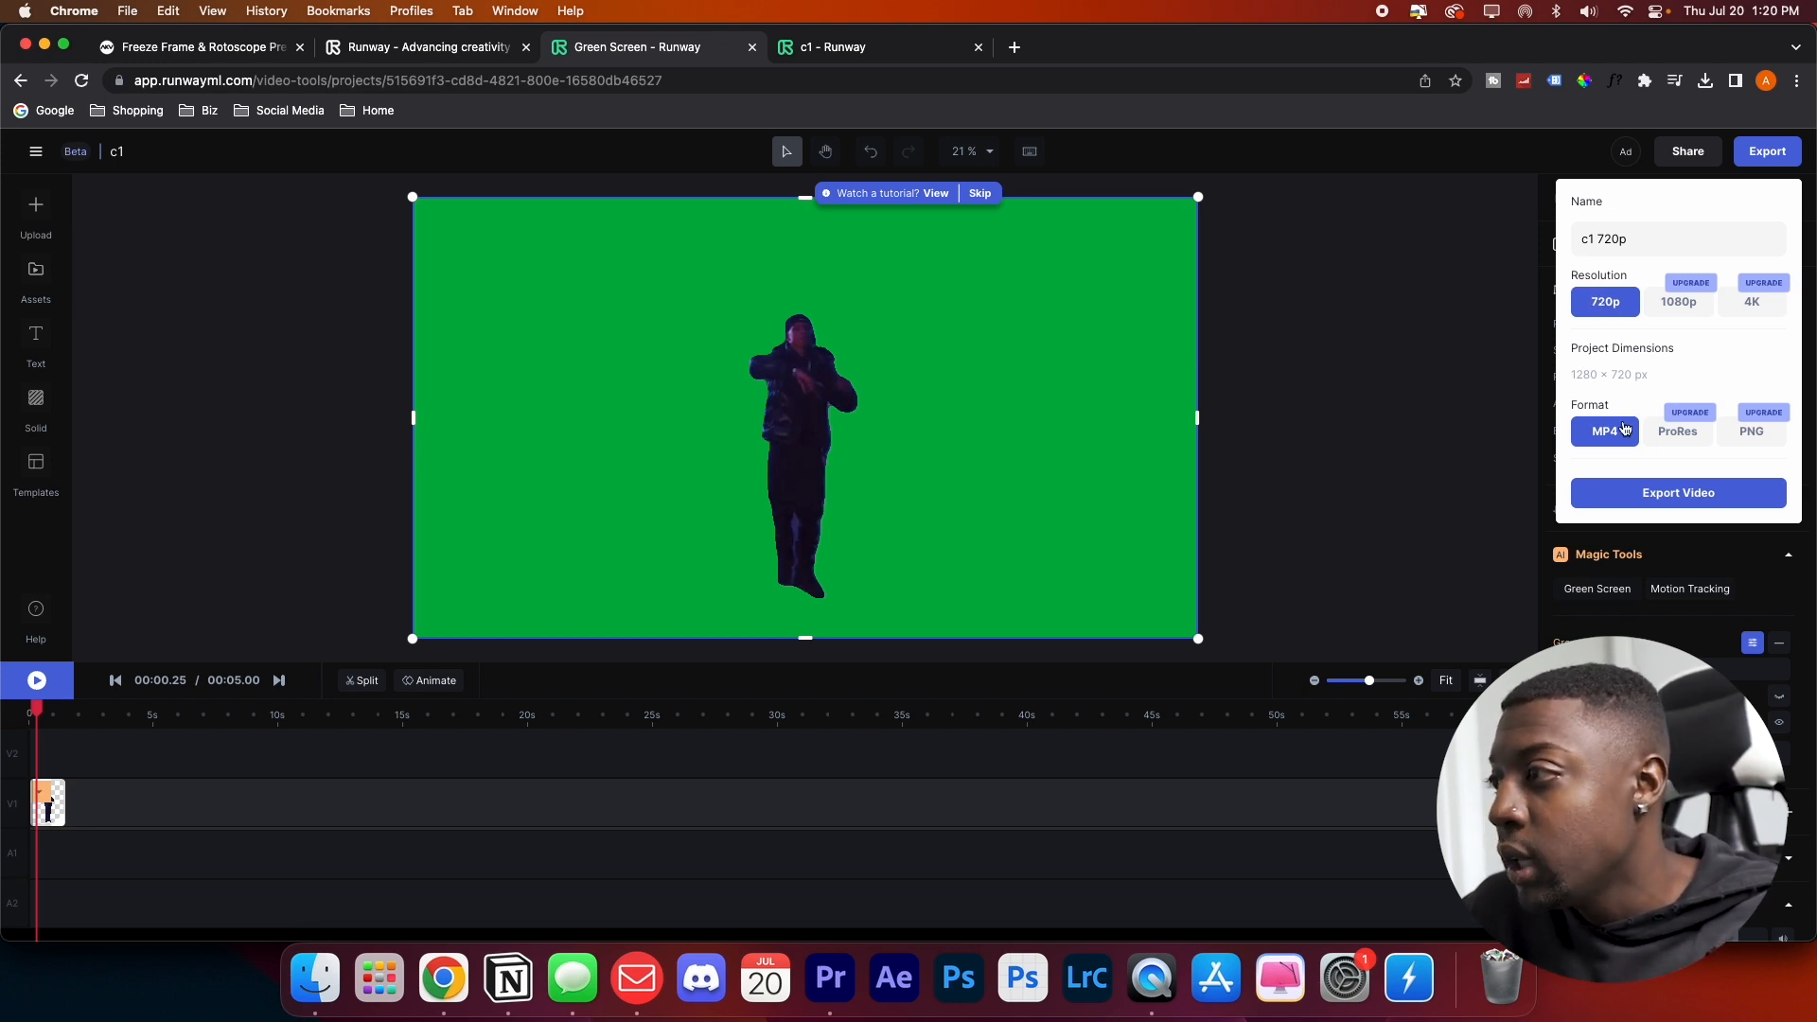
{"action": "mouse_move", "coordinate": [1622, 473]}
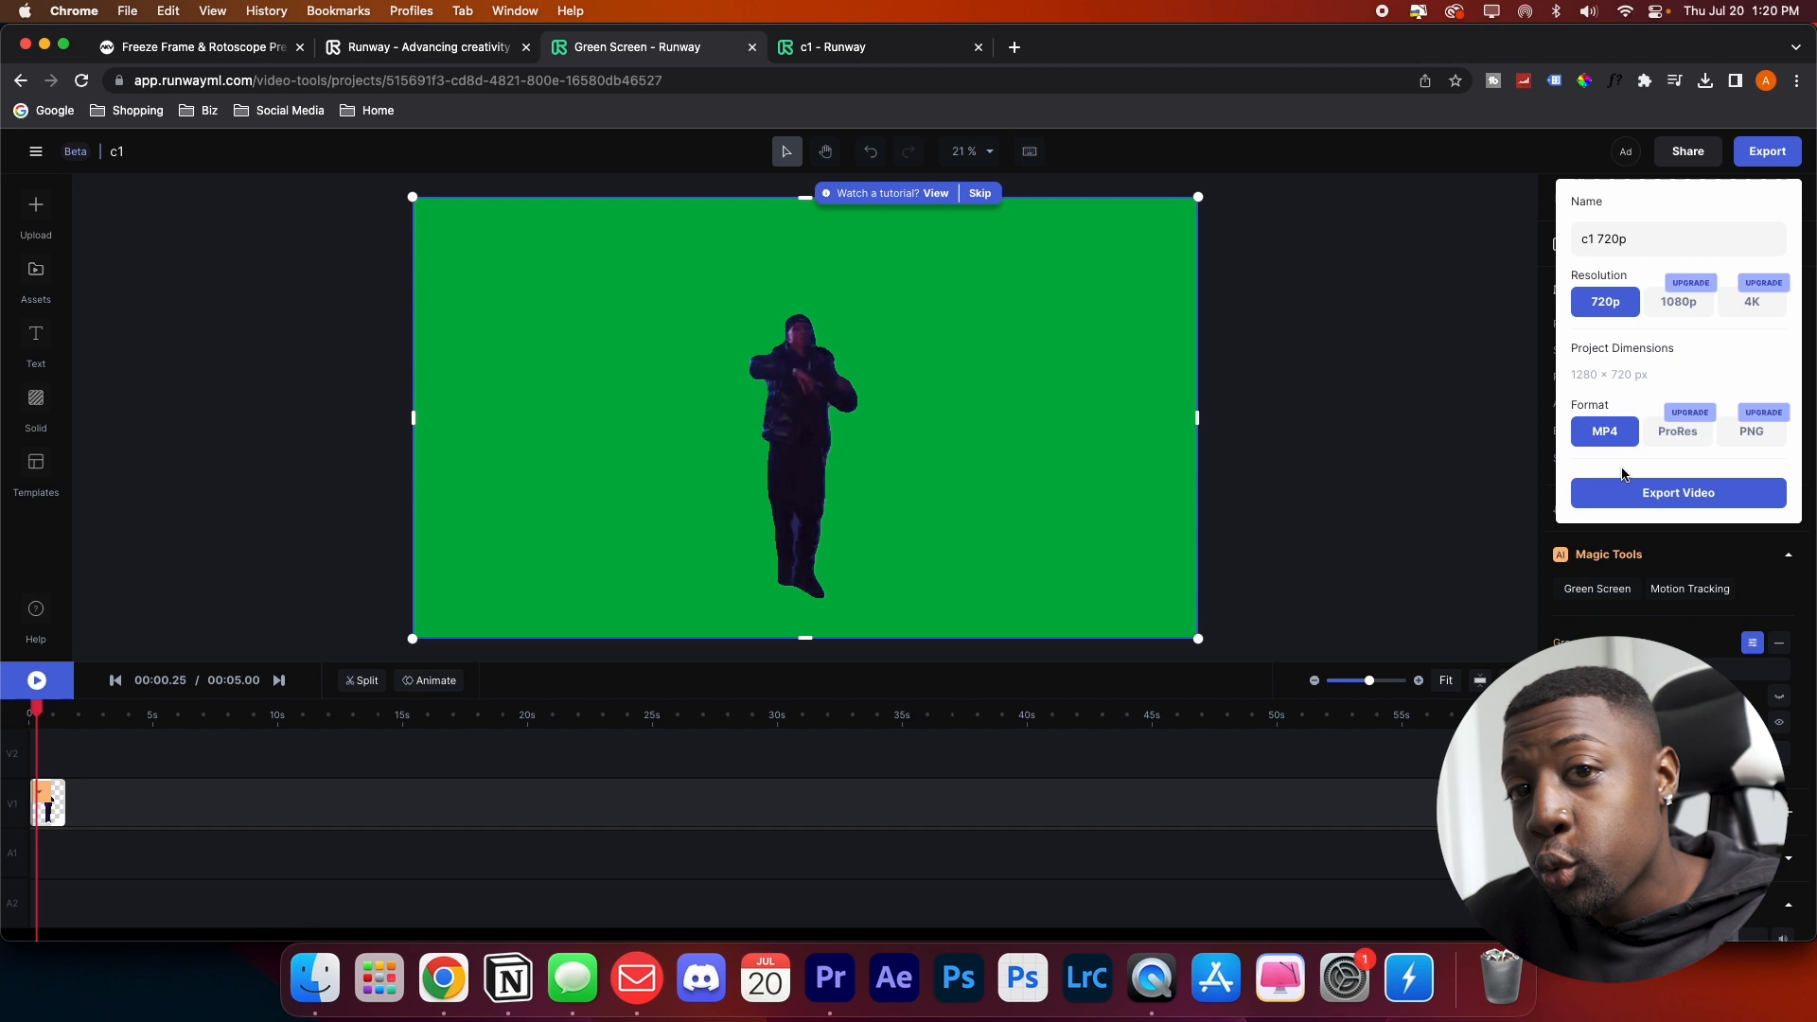
Step: Export the keyed c1 clip as a 720p MP4 named c1 720p
{"action": "left_click", "coordinate": [1677, 492]}
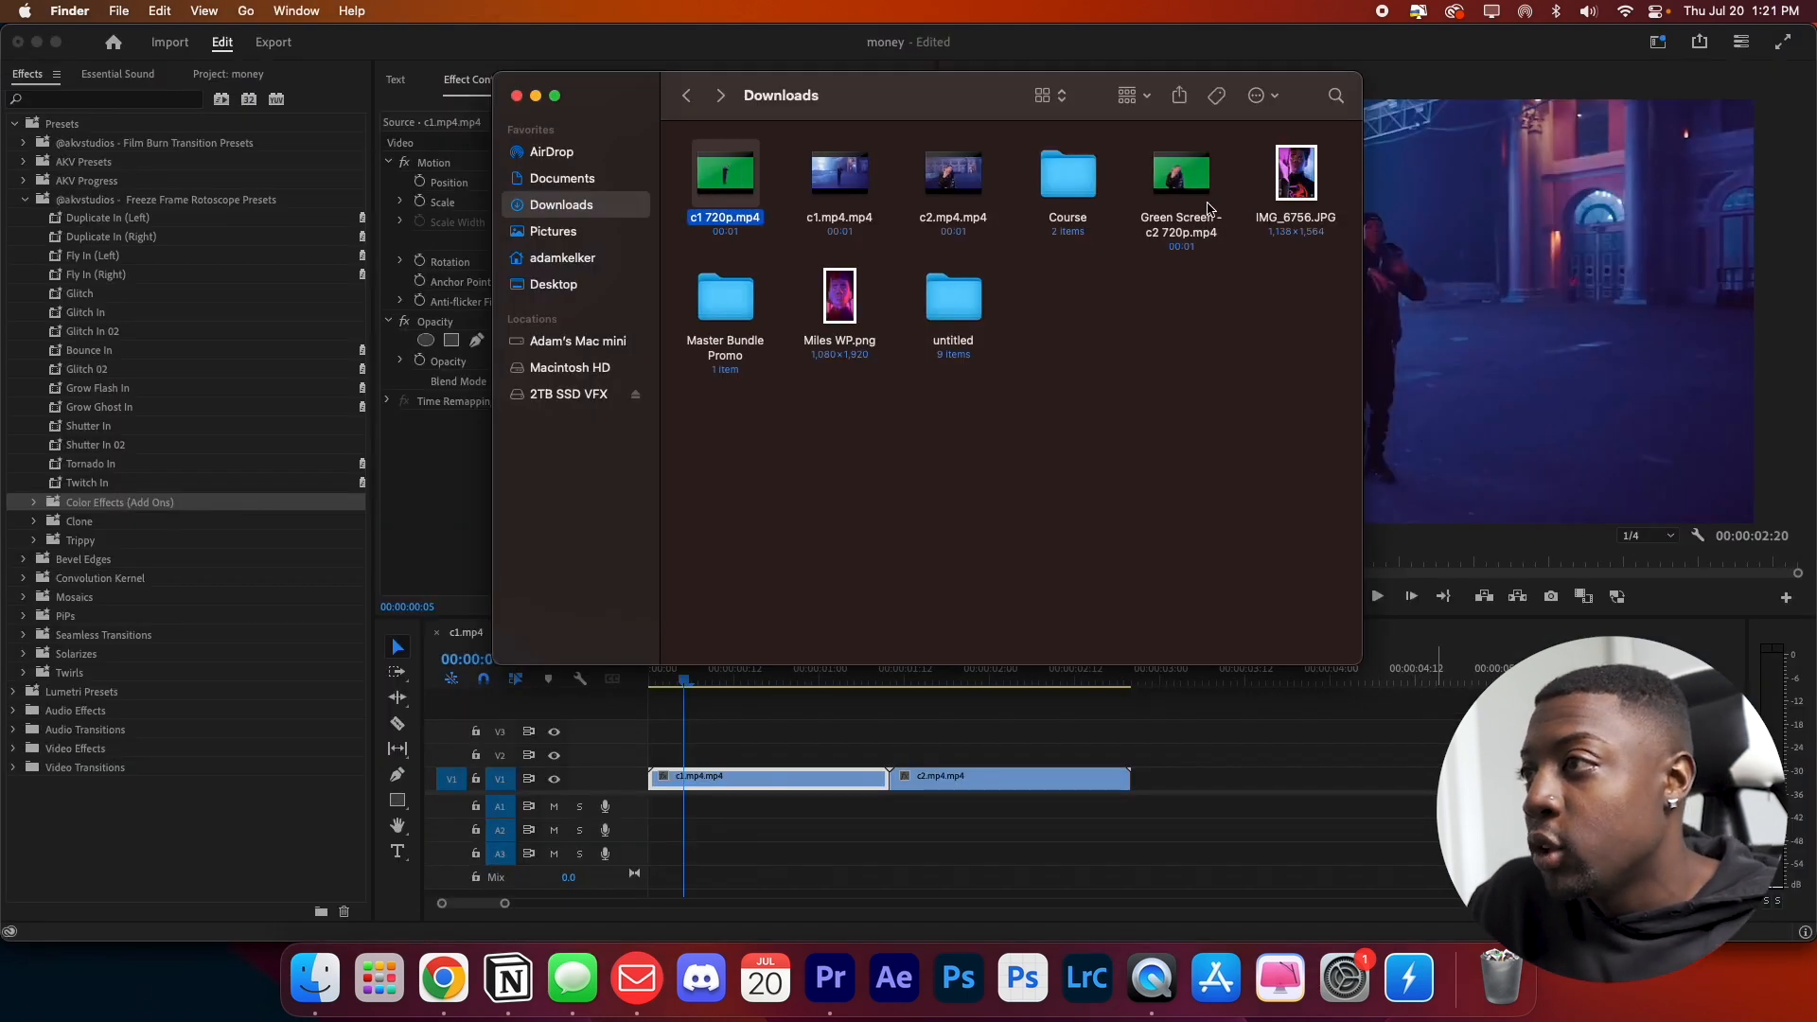
Step: Bring the c1 720p.mp4 export from Downloads into the Premiere Pro project
{"action": "left_click_drag", "start_coordinate": [1180, 175], "coordinate": [886, 742]}
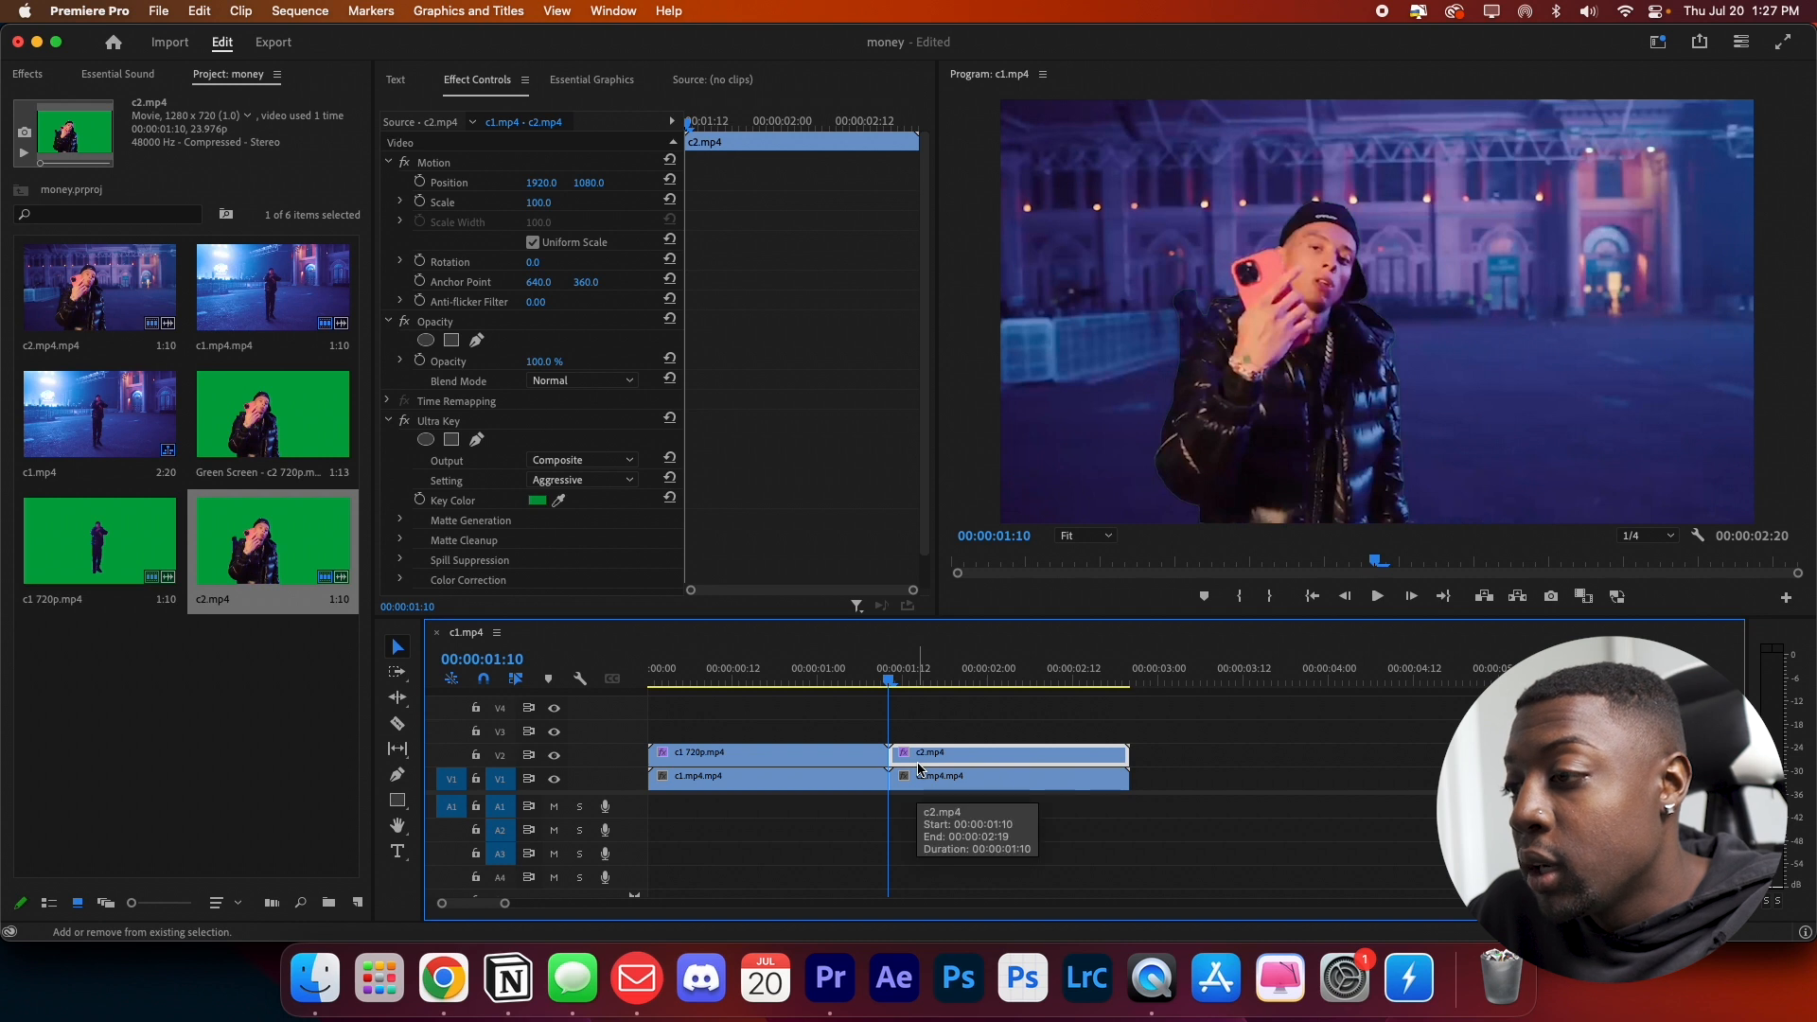
Step: Move the green-screen c2.mp4 copy over c1's end, close the gap, and look up Ultra Key
{"action": "left_click", "coordinate": [994, 678]}
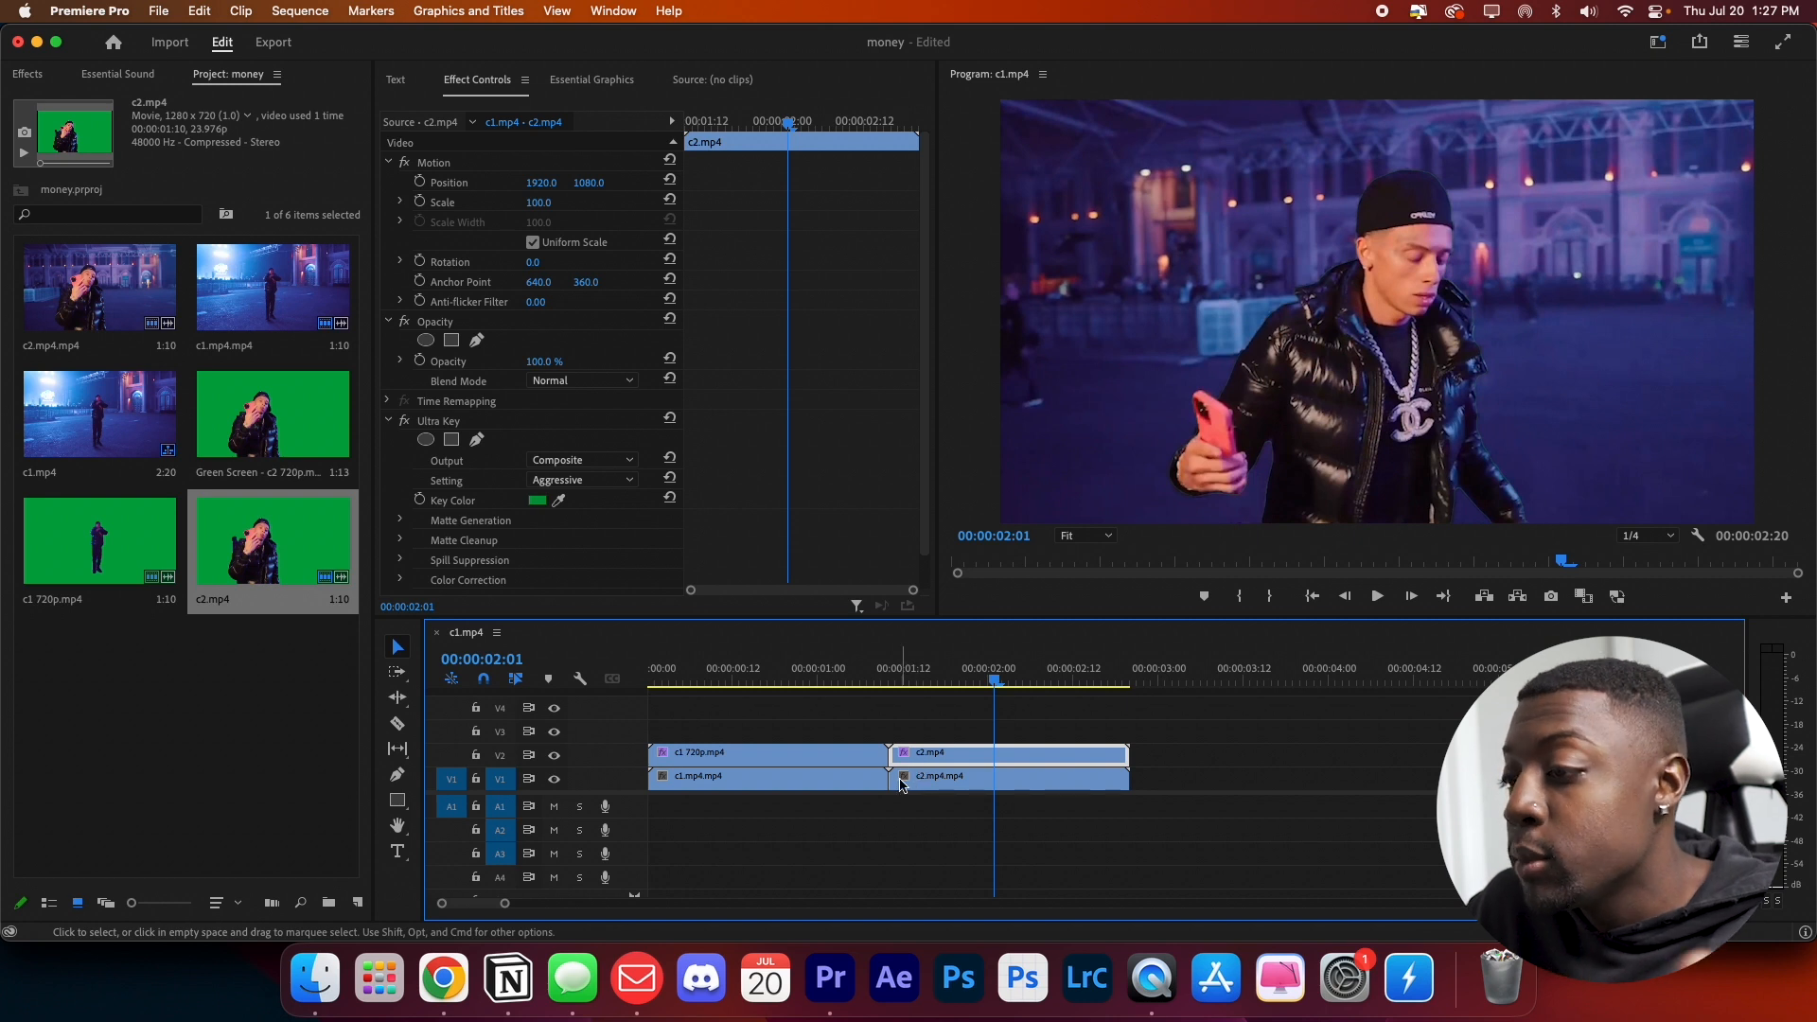
{"action": "mouse_move", "coordinate": [905, 780]}
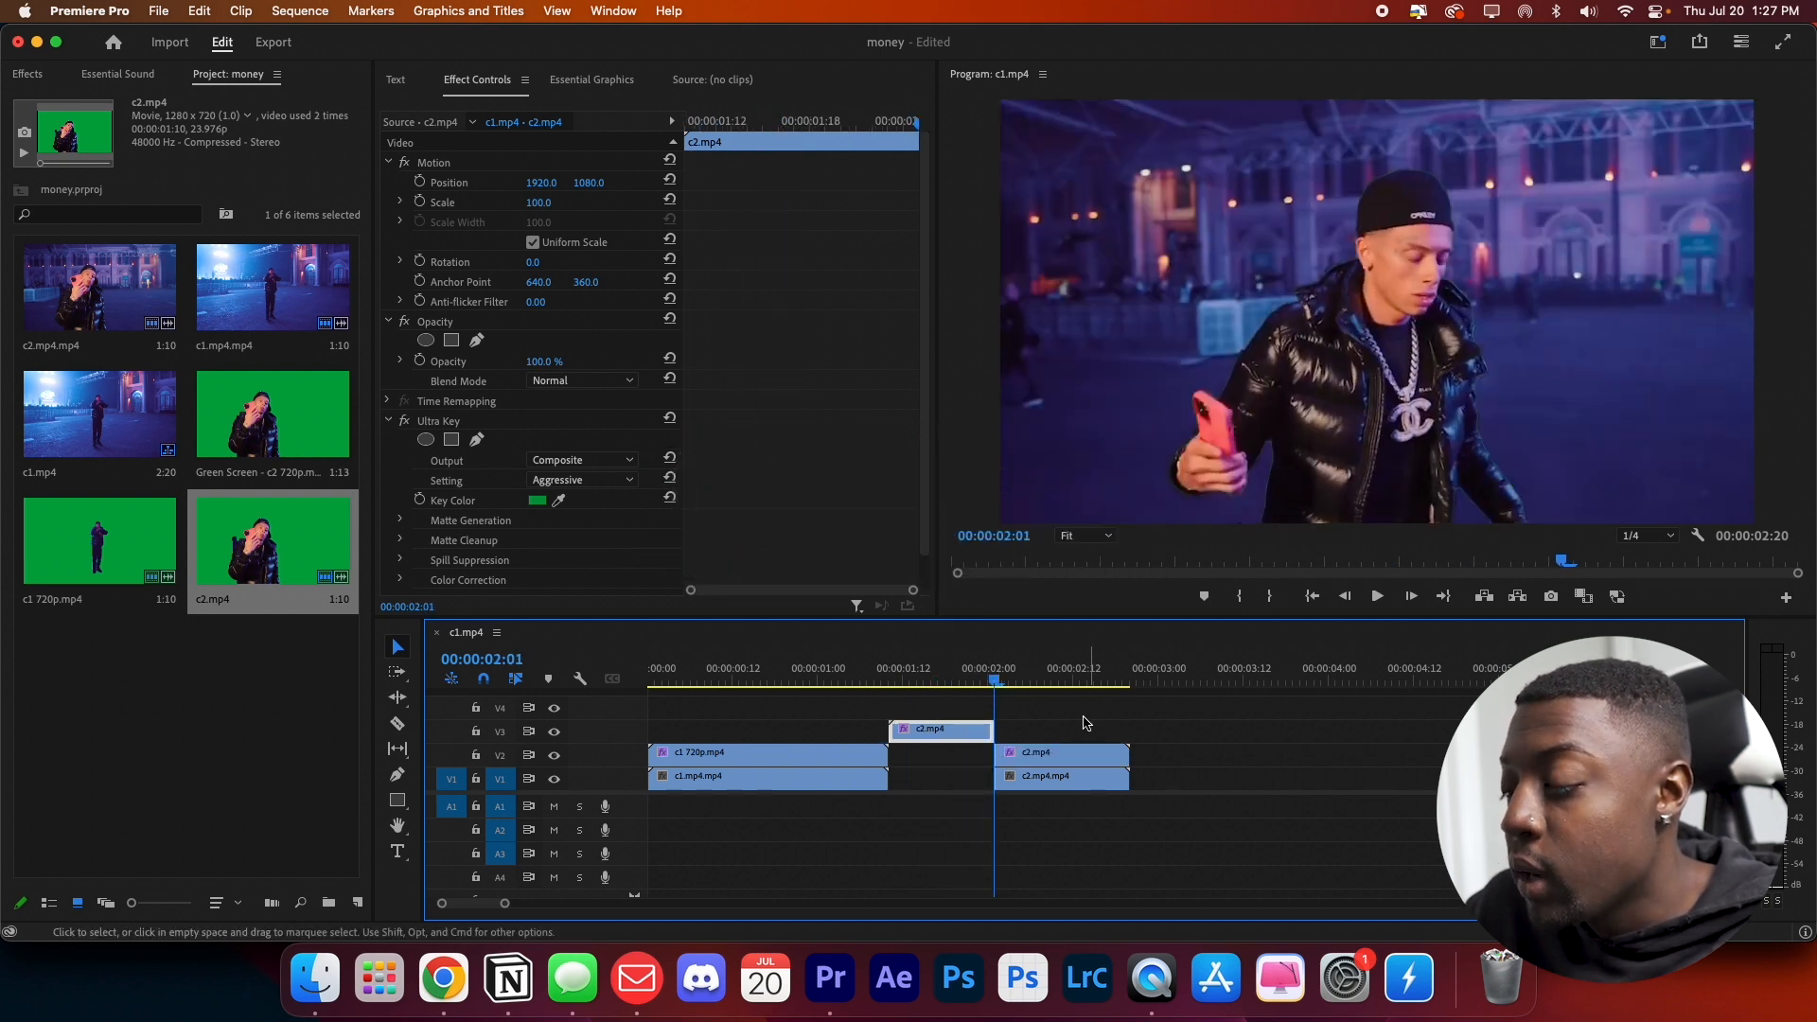
{"action": "left_click_drag", "start_coordinate": [941, 727], "coordinate": [812, 729]}
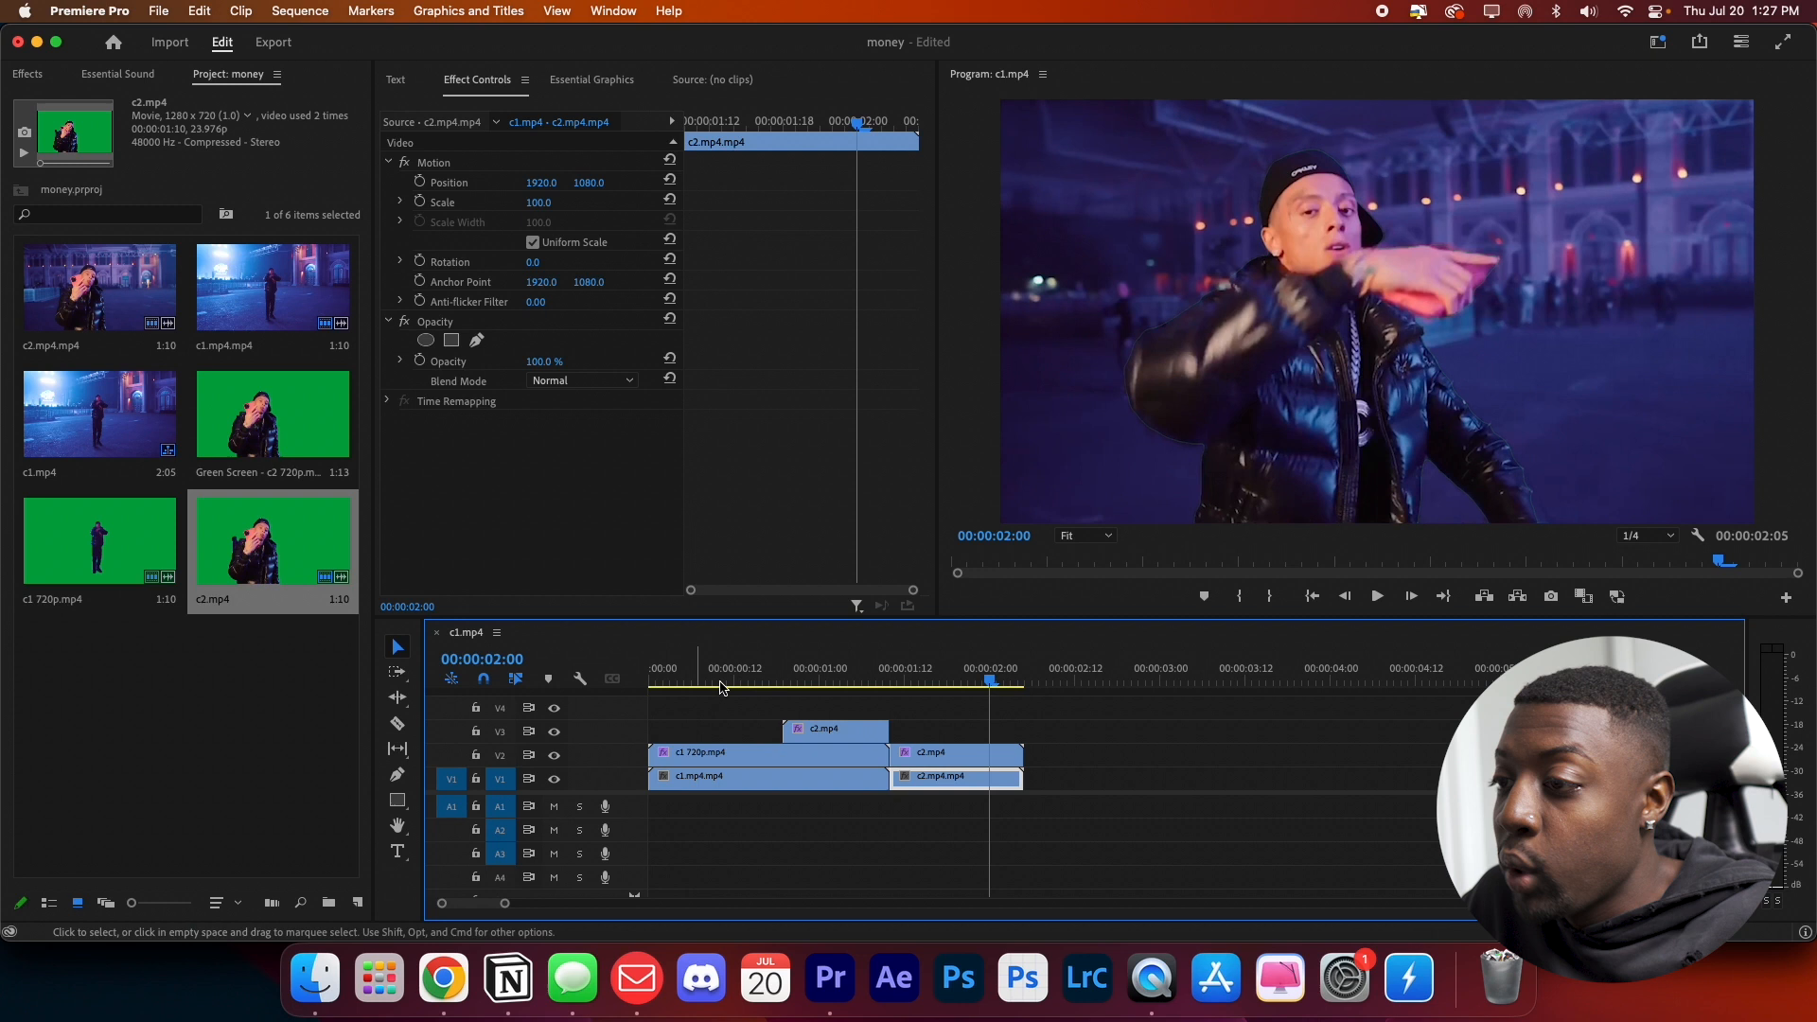
{"action": "left_click", "coordinate": [839, 683]}
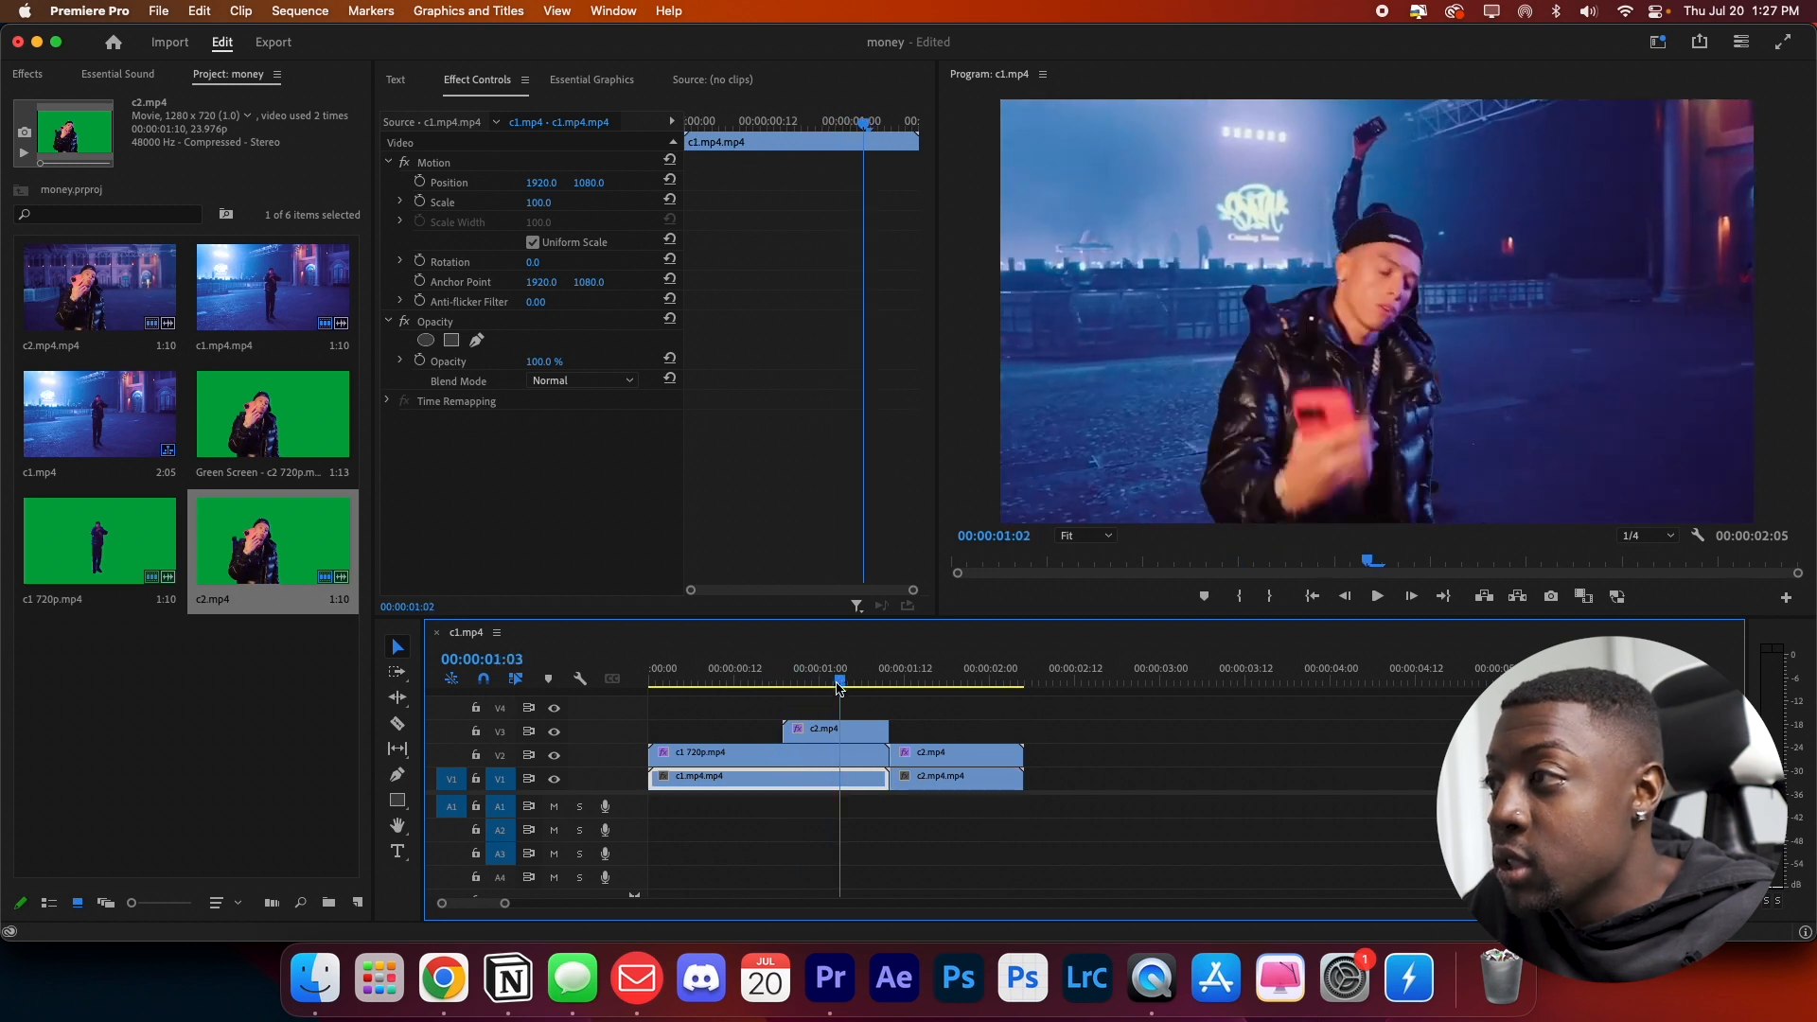
{"action": "left_click", "coordinate": [25, 74]}
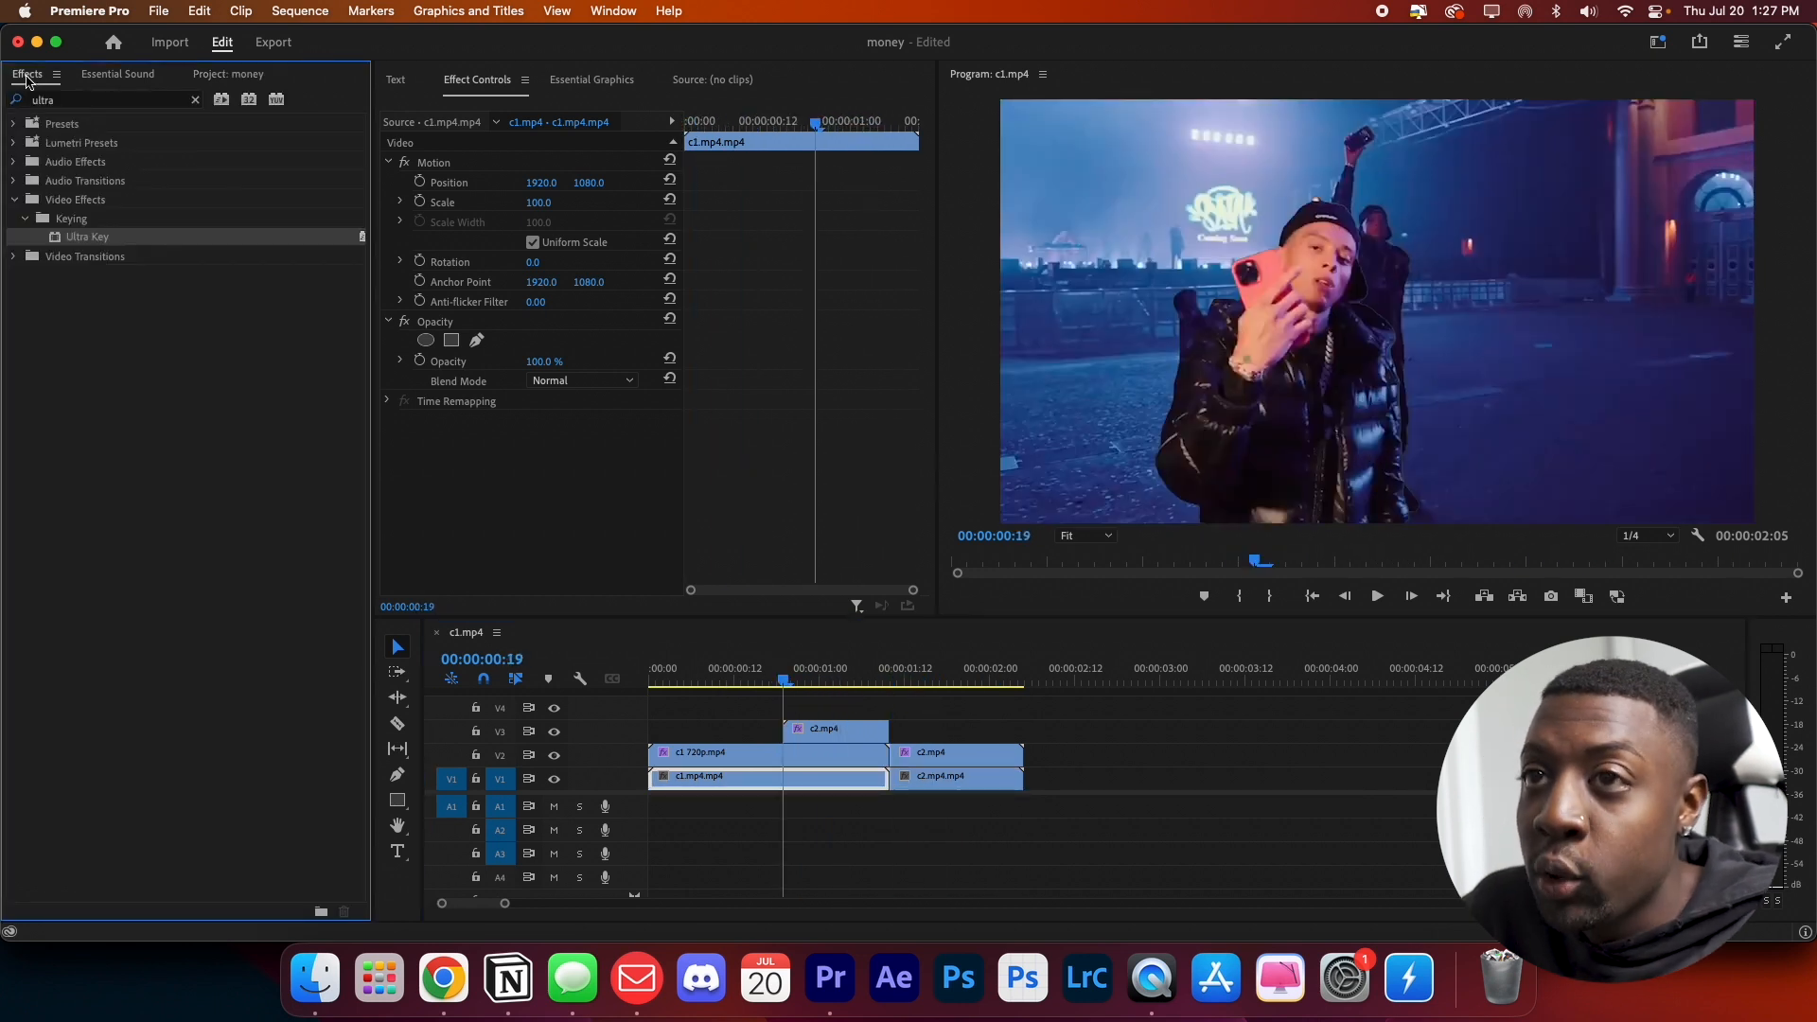
Step: Clear the effect search and apply a freeze-frame rotoscope preset to the c1 720p copy
{"action": "left_click", "coordinate": [195, 100]}
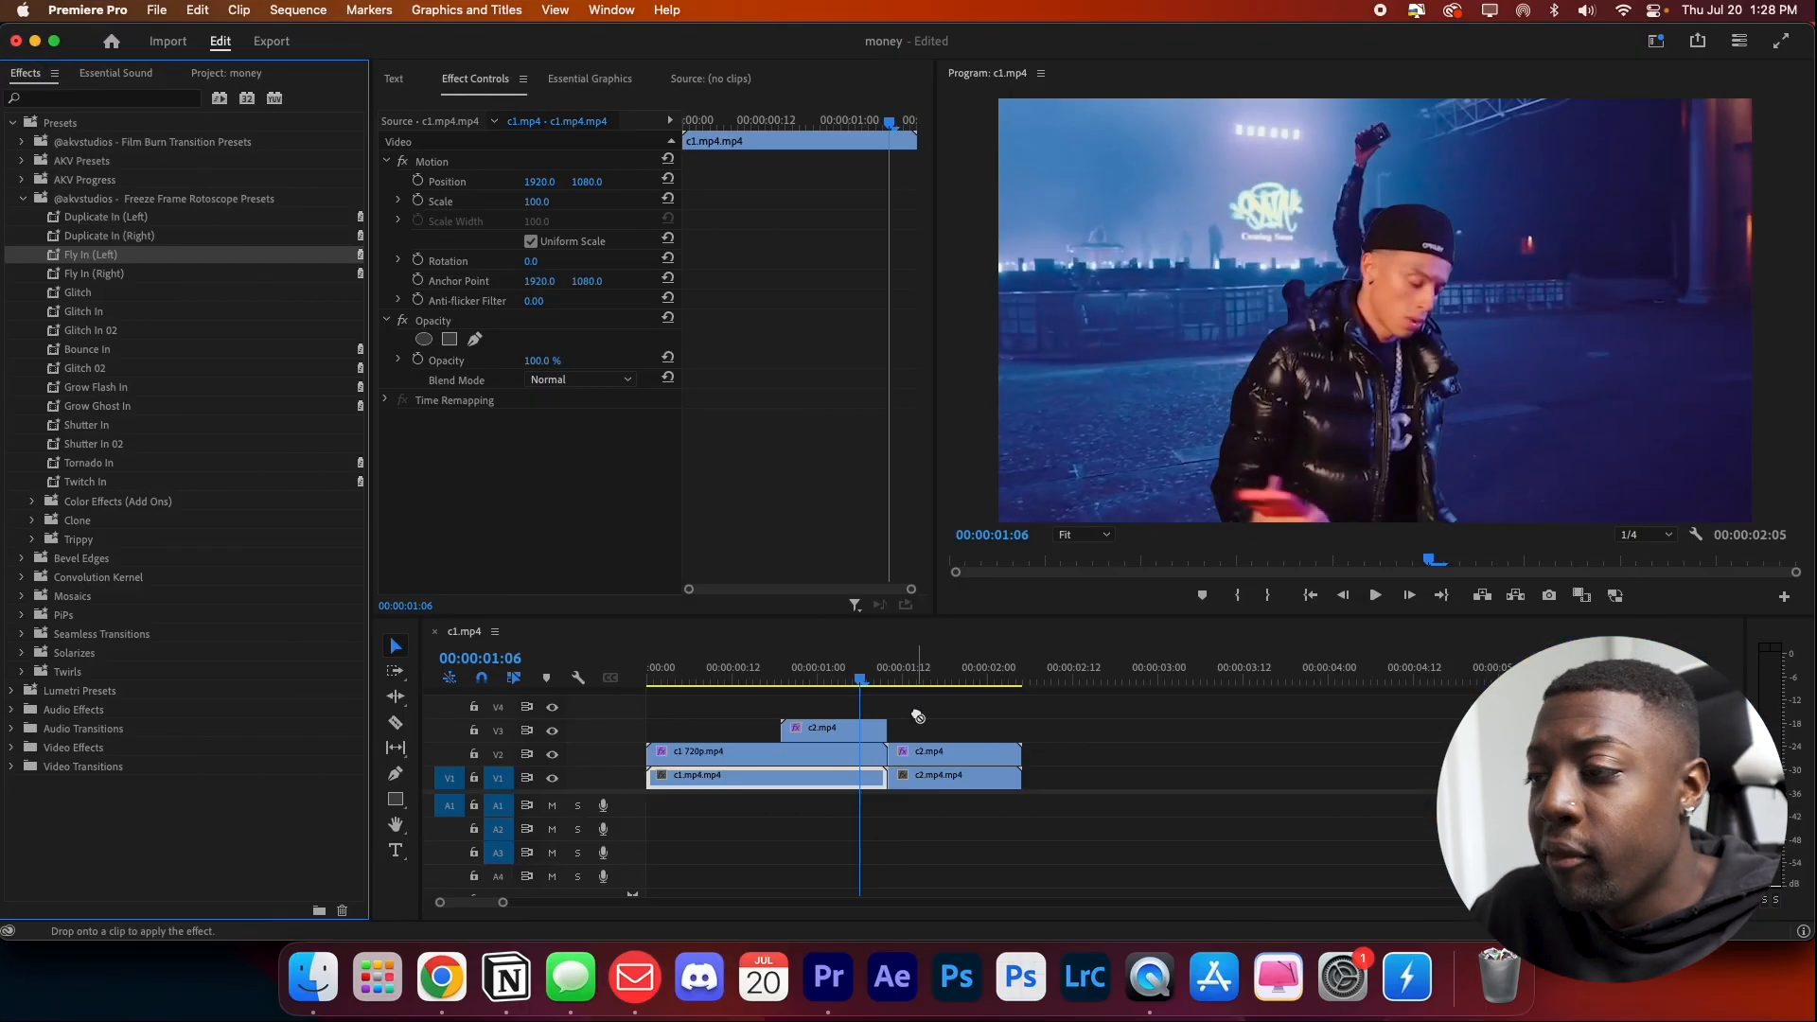
{"action": "left_click", "coordinate": [727, 682]}
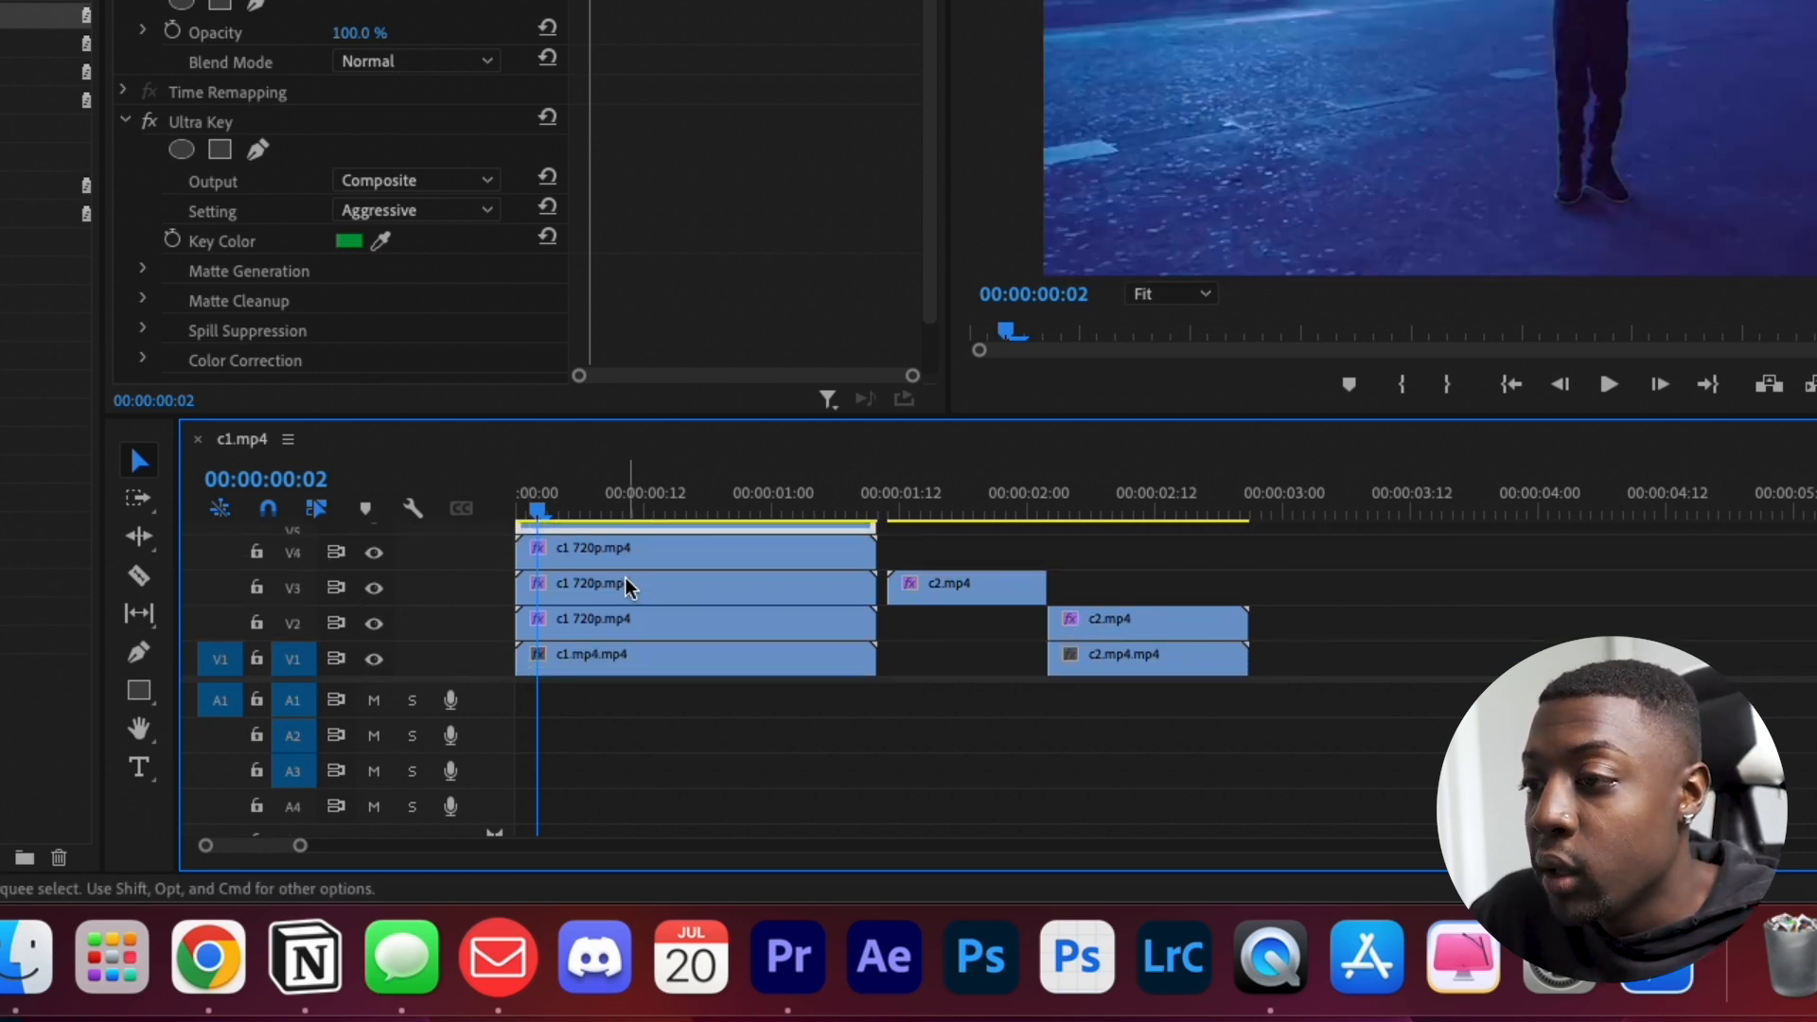
Step: Select the middle c1 720p copy and open the Clone presets group
{"action": "left_click", "coordinate": [695, 547]}
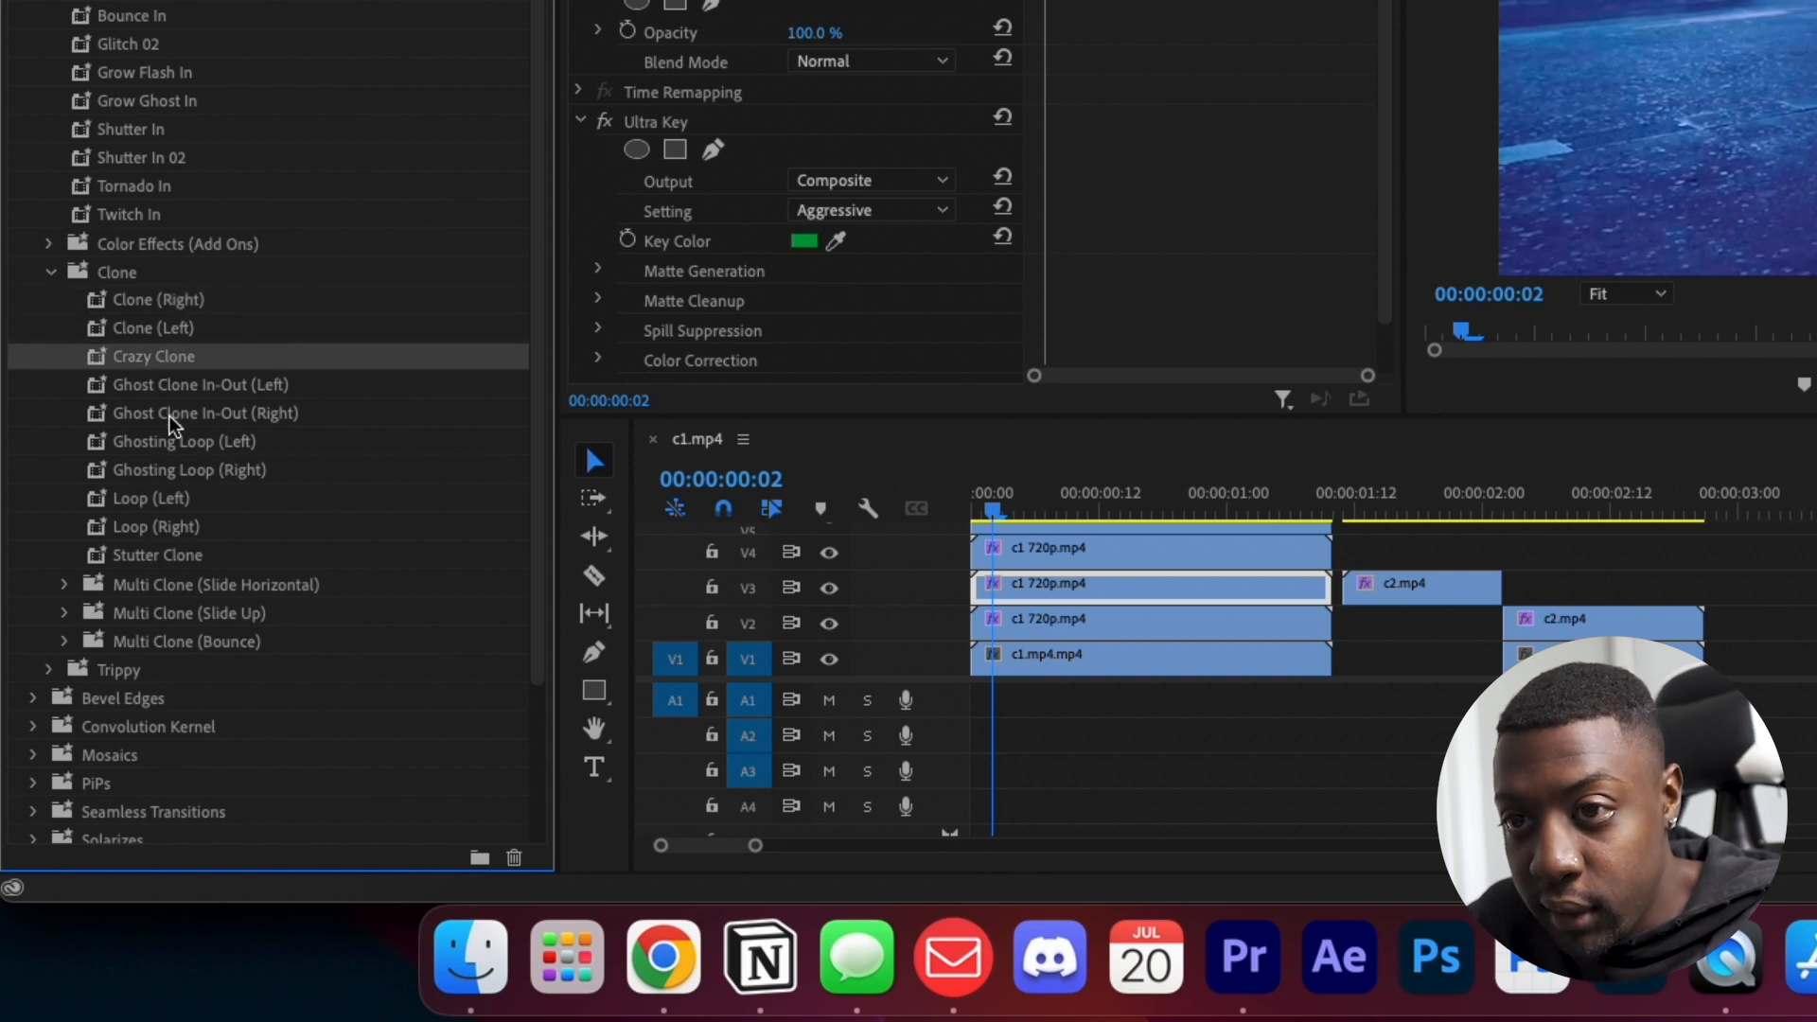
{"action": "left_click", "coordinate": [66, 612]}
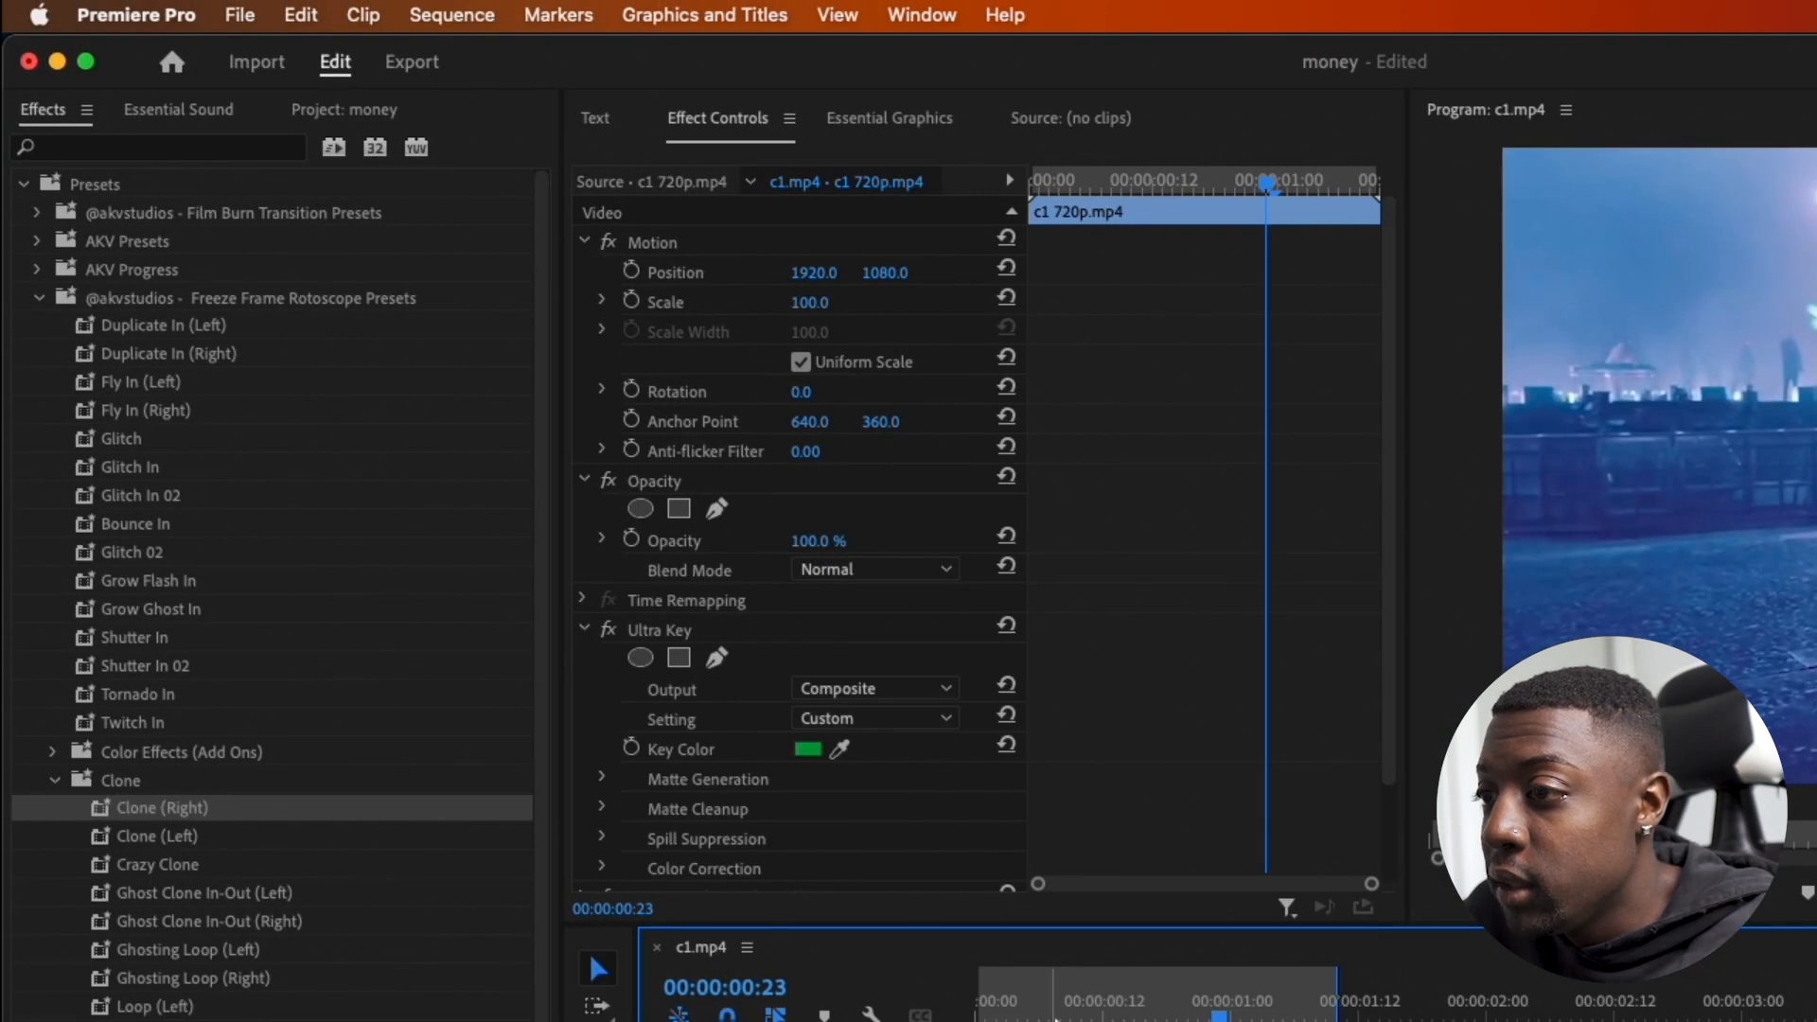
Step: Set the Ultra Key matte cleanup Choke to 100 on the c1 720p copy
{"action": "left_click", "coordinate": [875, 719]}
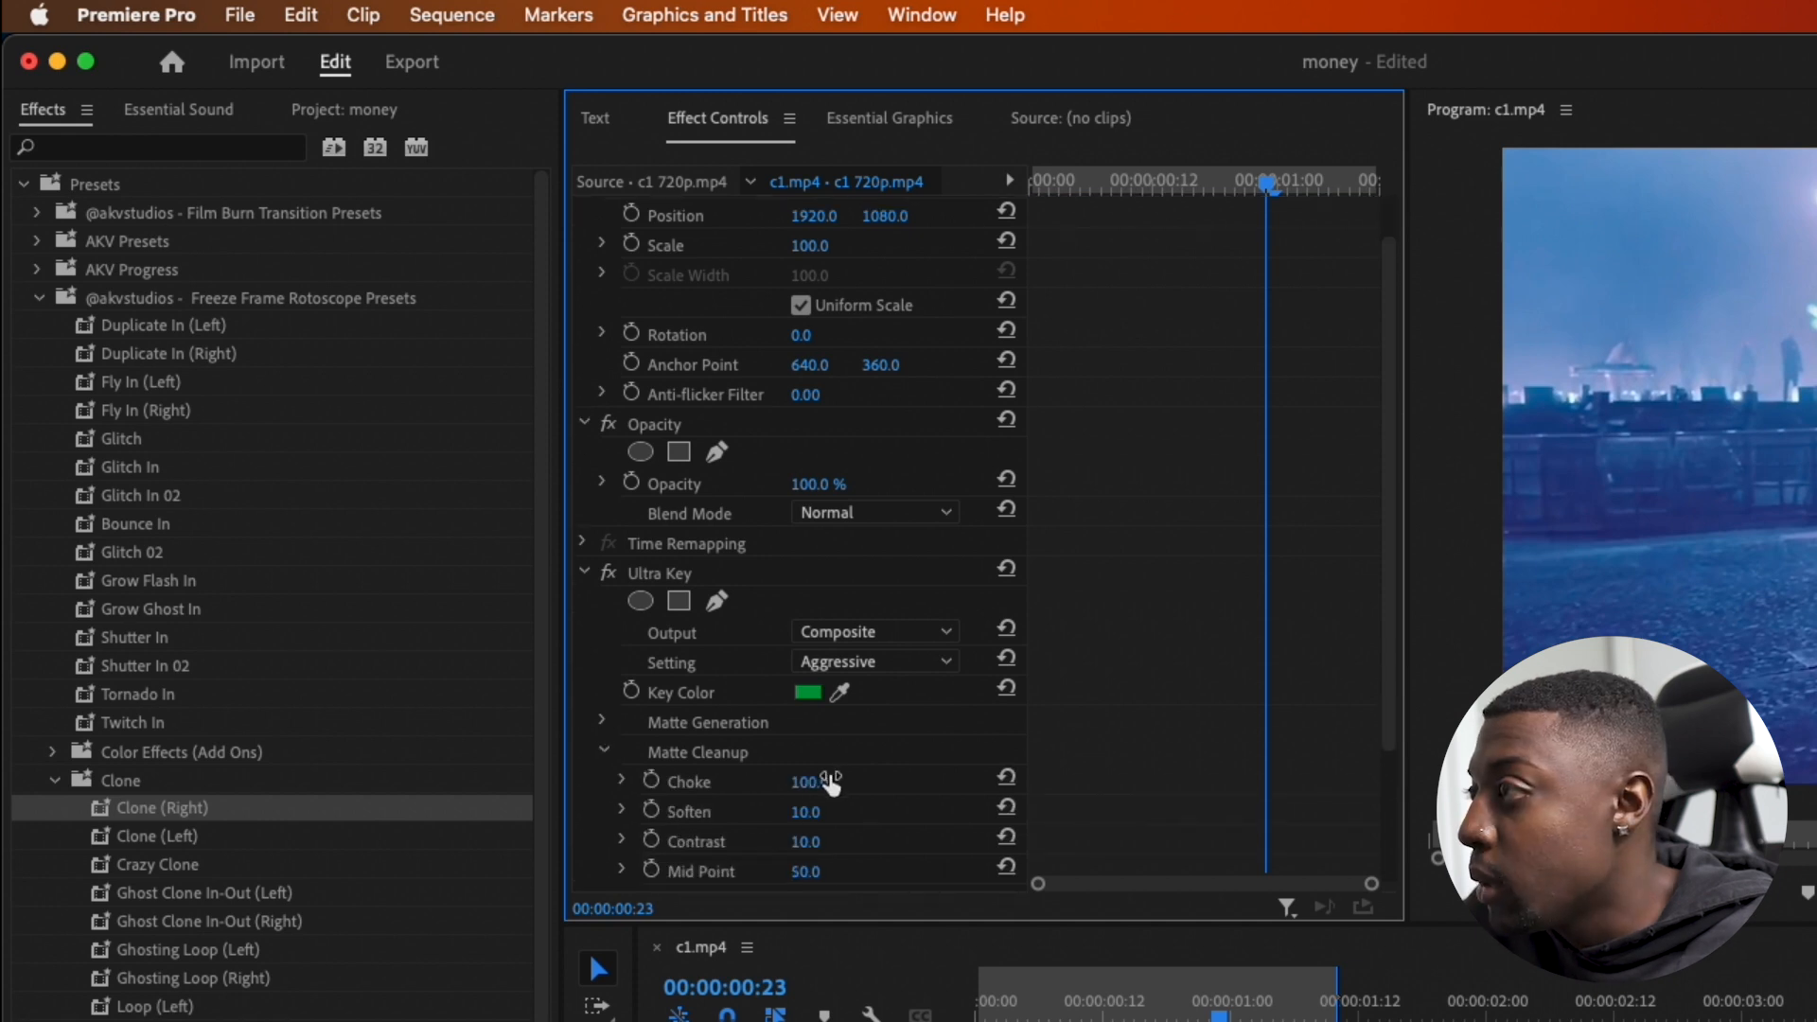
{"action": "left_click", "coordinate": [875, 661]}
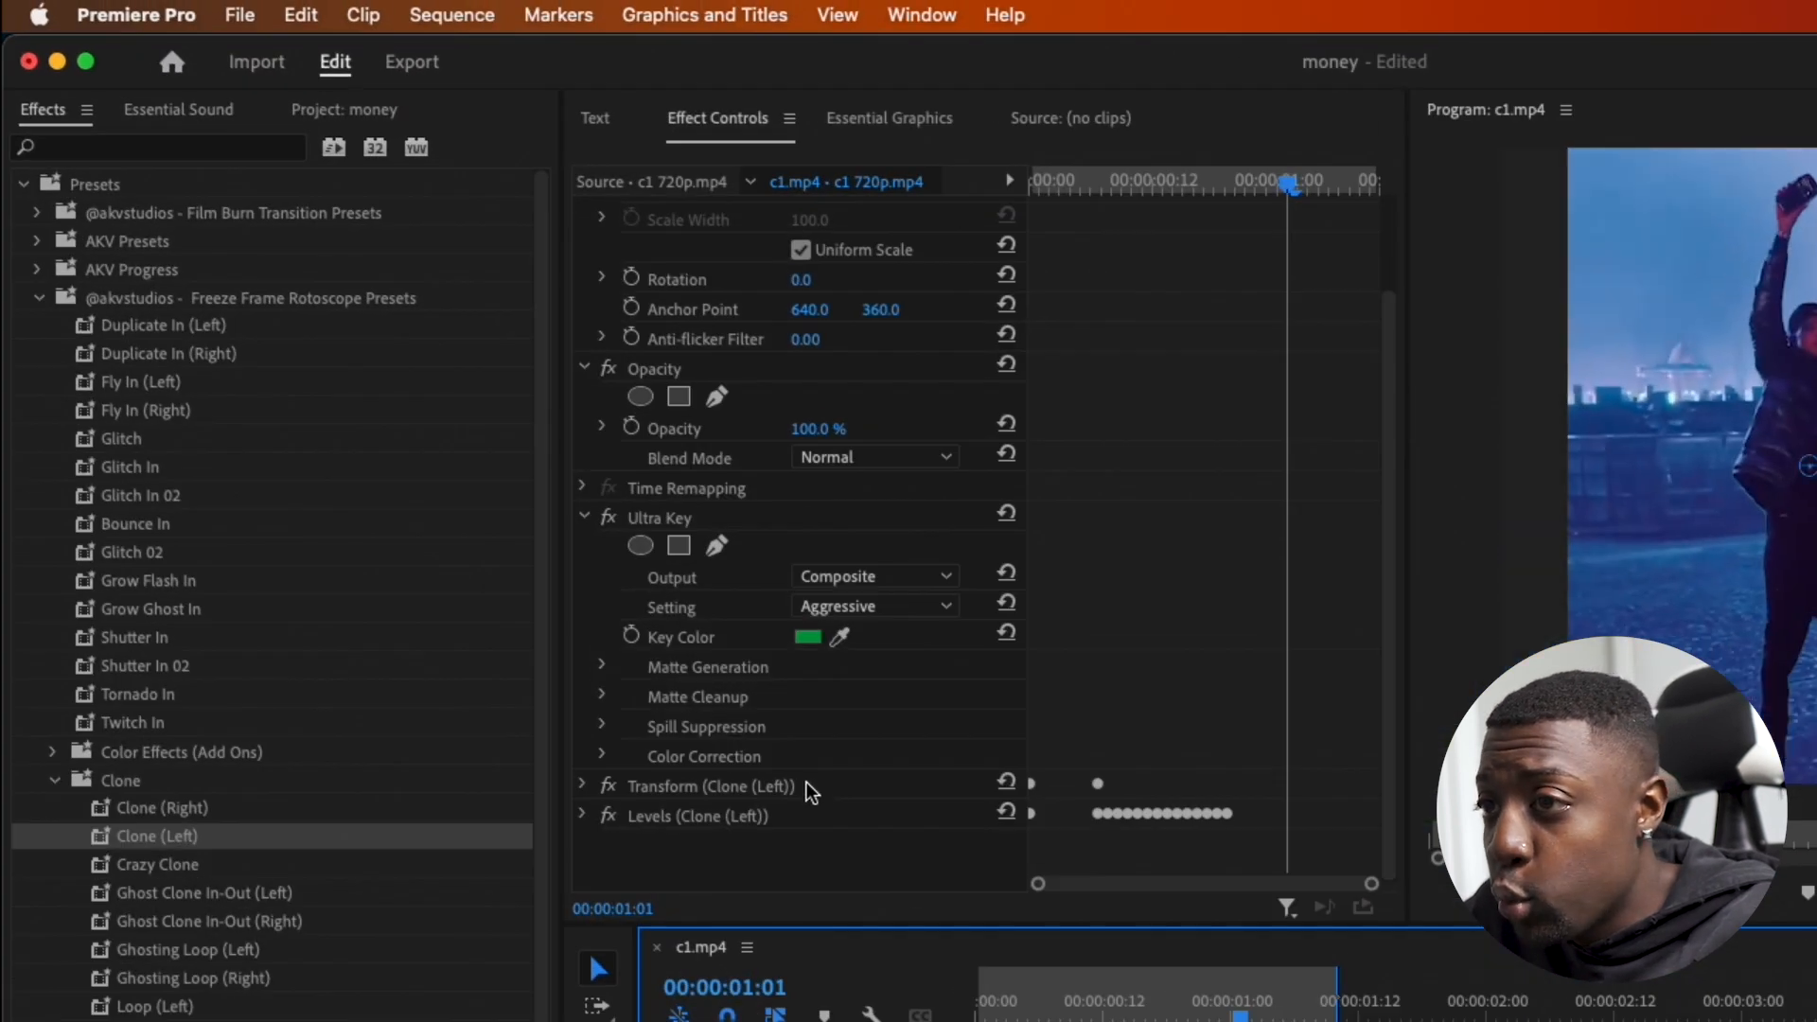
Step: Select the Clone (Left) Transform and Levels effects on the clip
{"action": "left_click", "coordinate": [710, 786]}
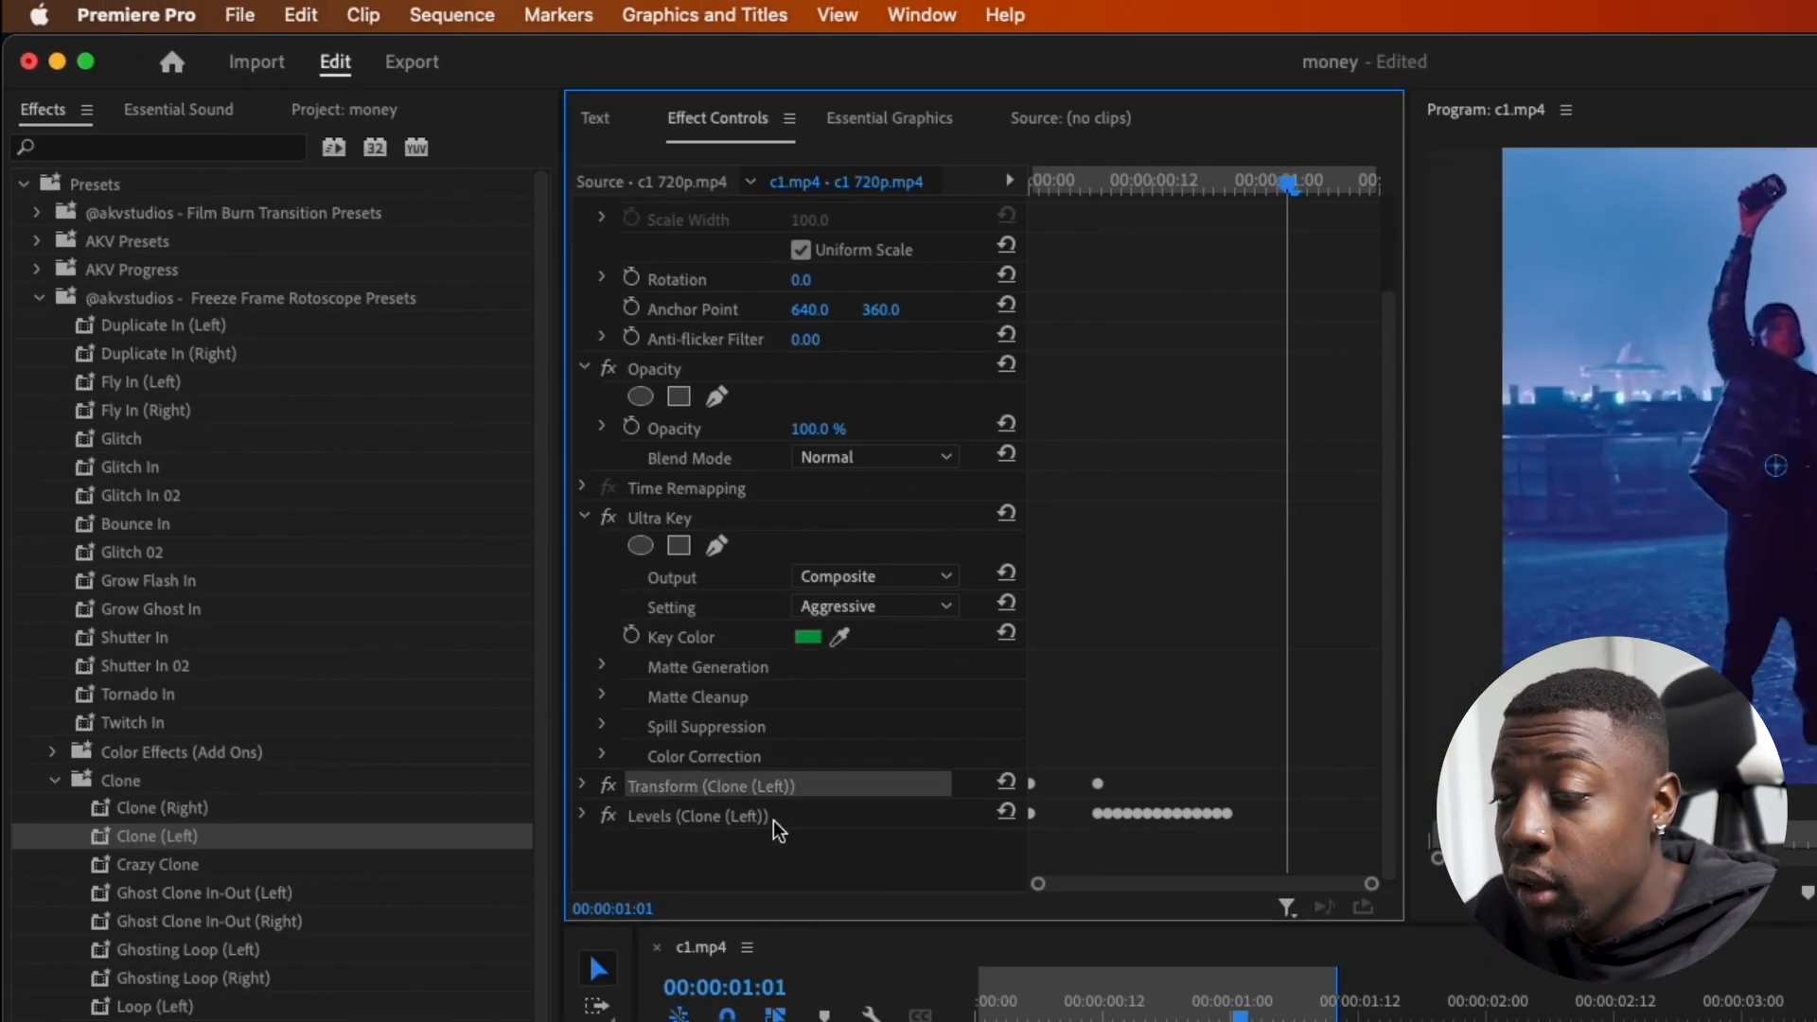
{"action": "left_click", "coordinate": [694, 816]}
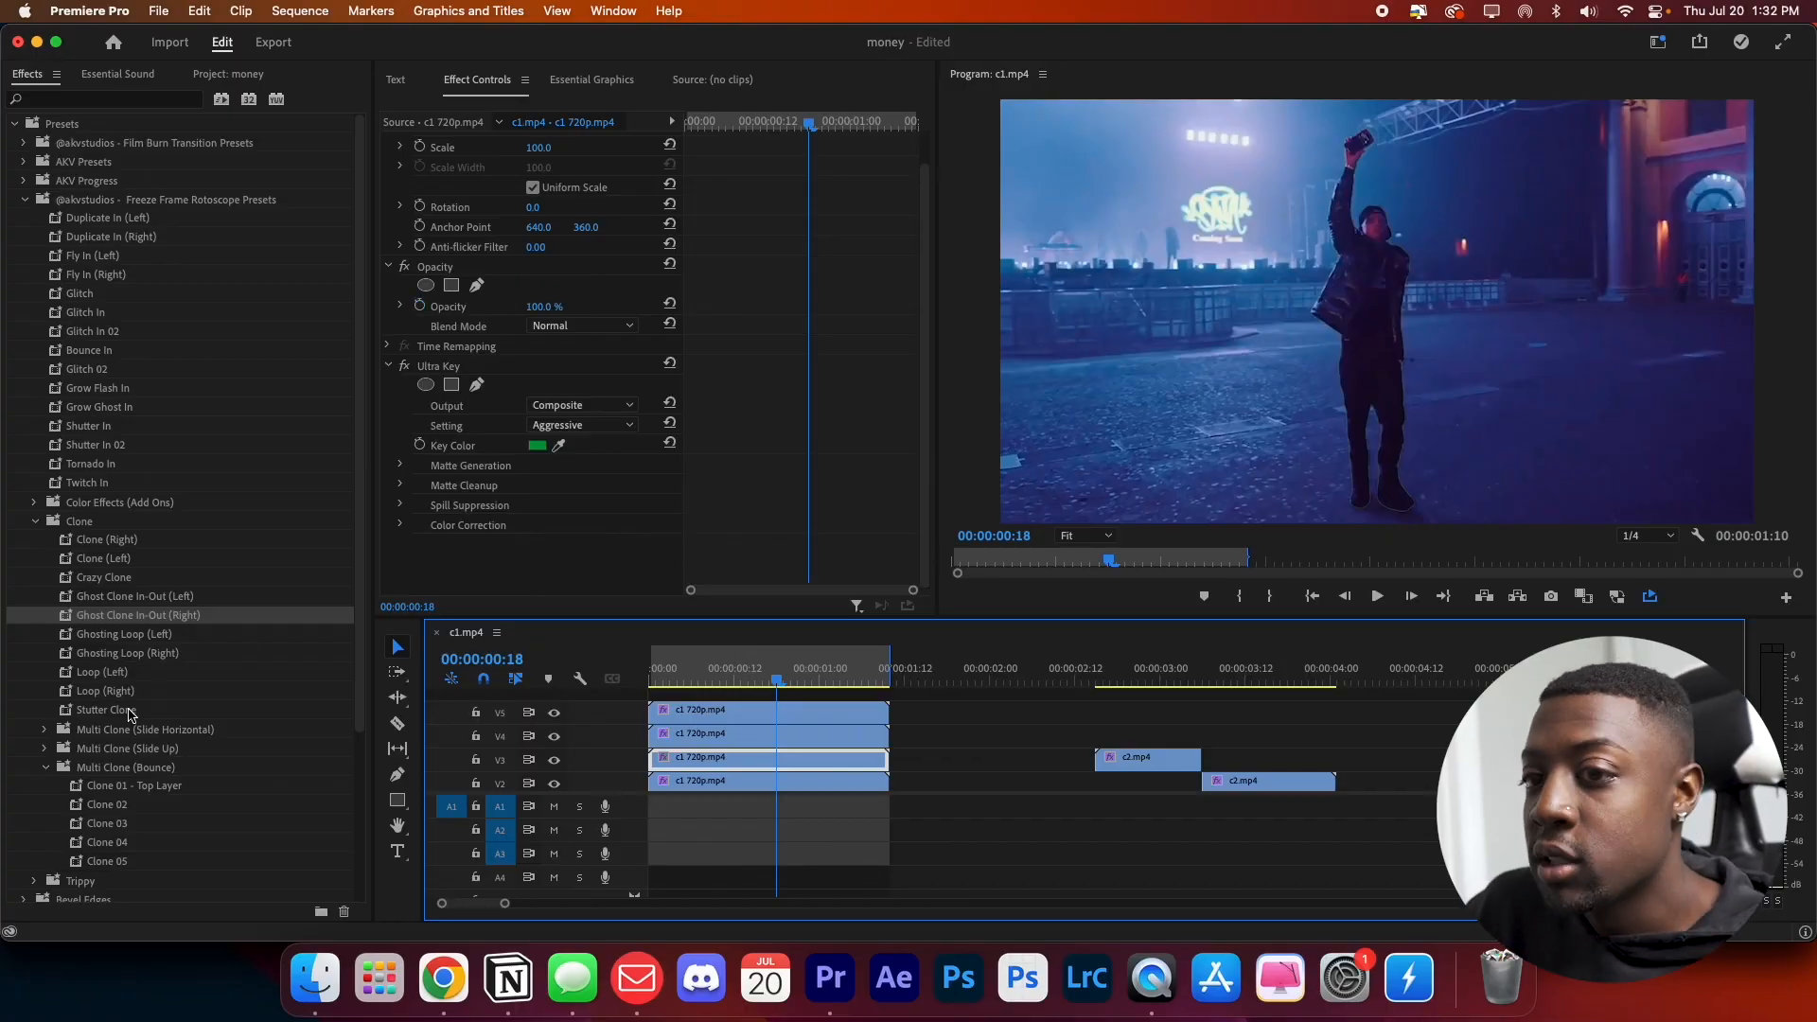
Step: Collapse the bounce multi-clone presets and select the remaining top c1 720p copy for removal
{"action": "left_click", "coordinate": [50, 766]}
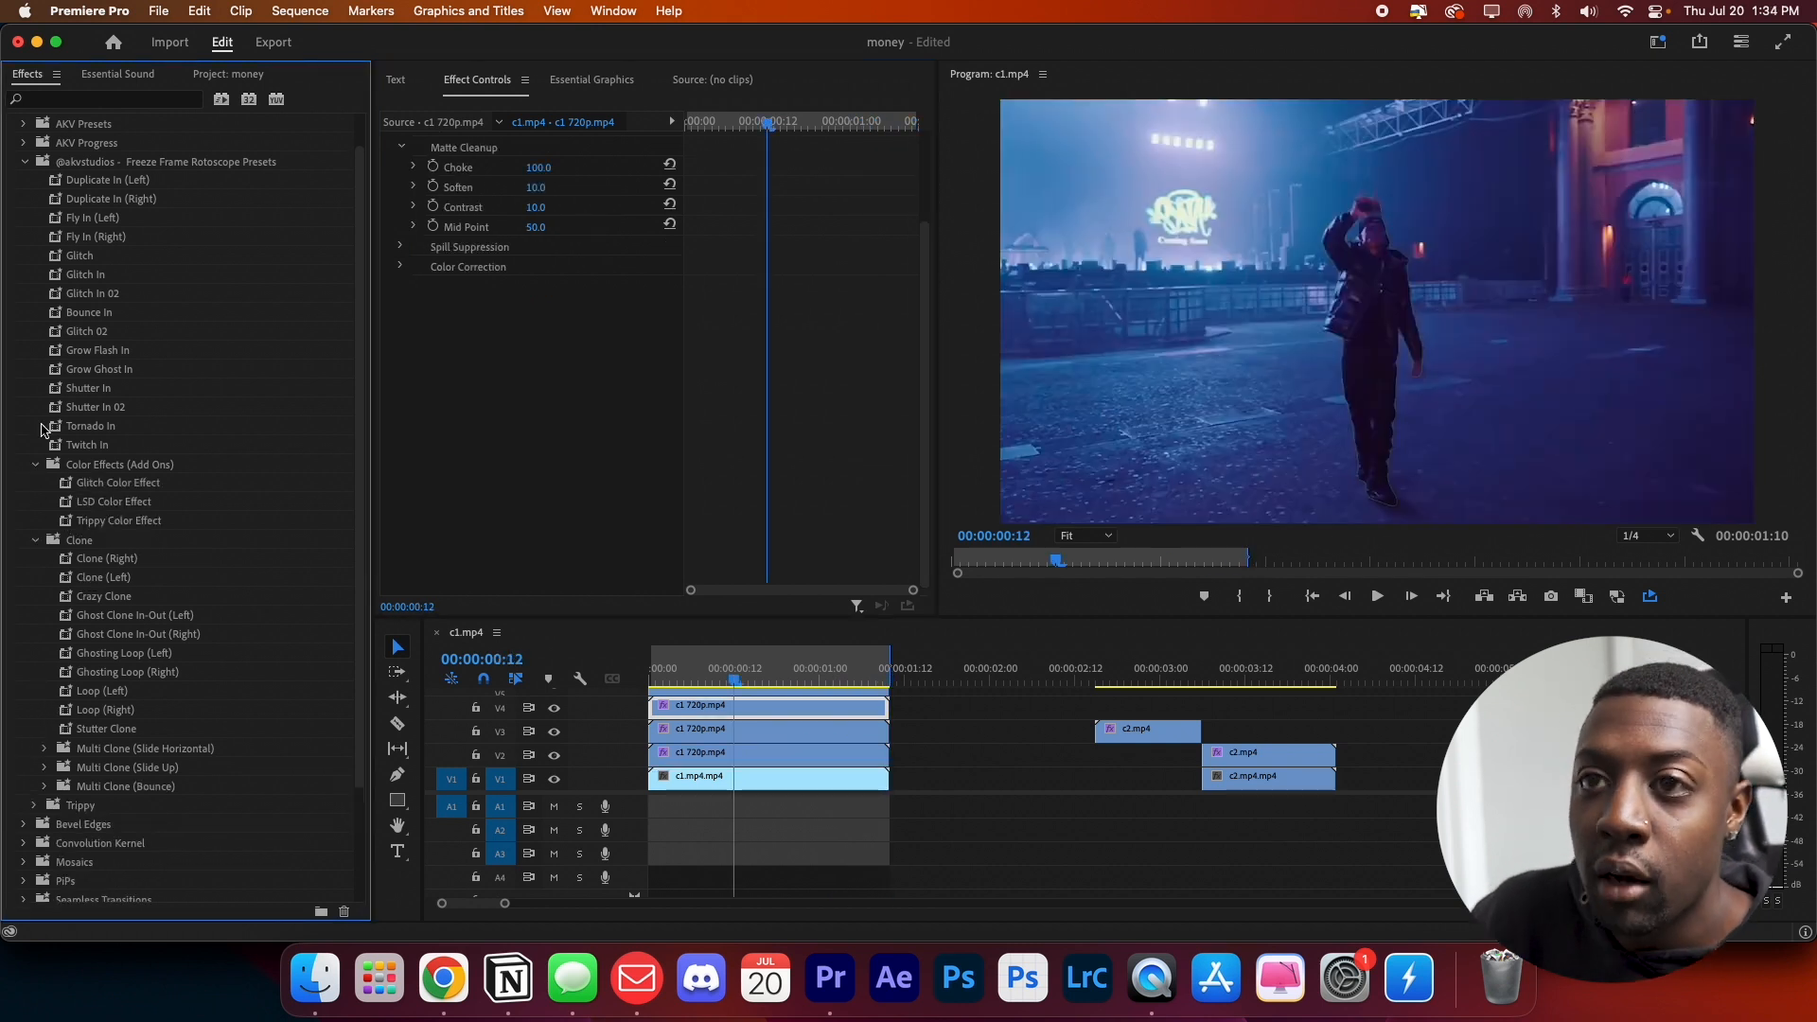
{"action": "left_click", "coordinate": [768, 727]}
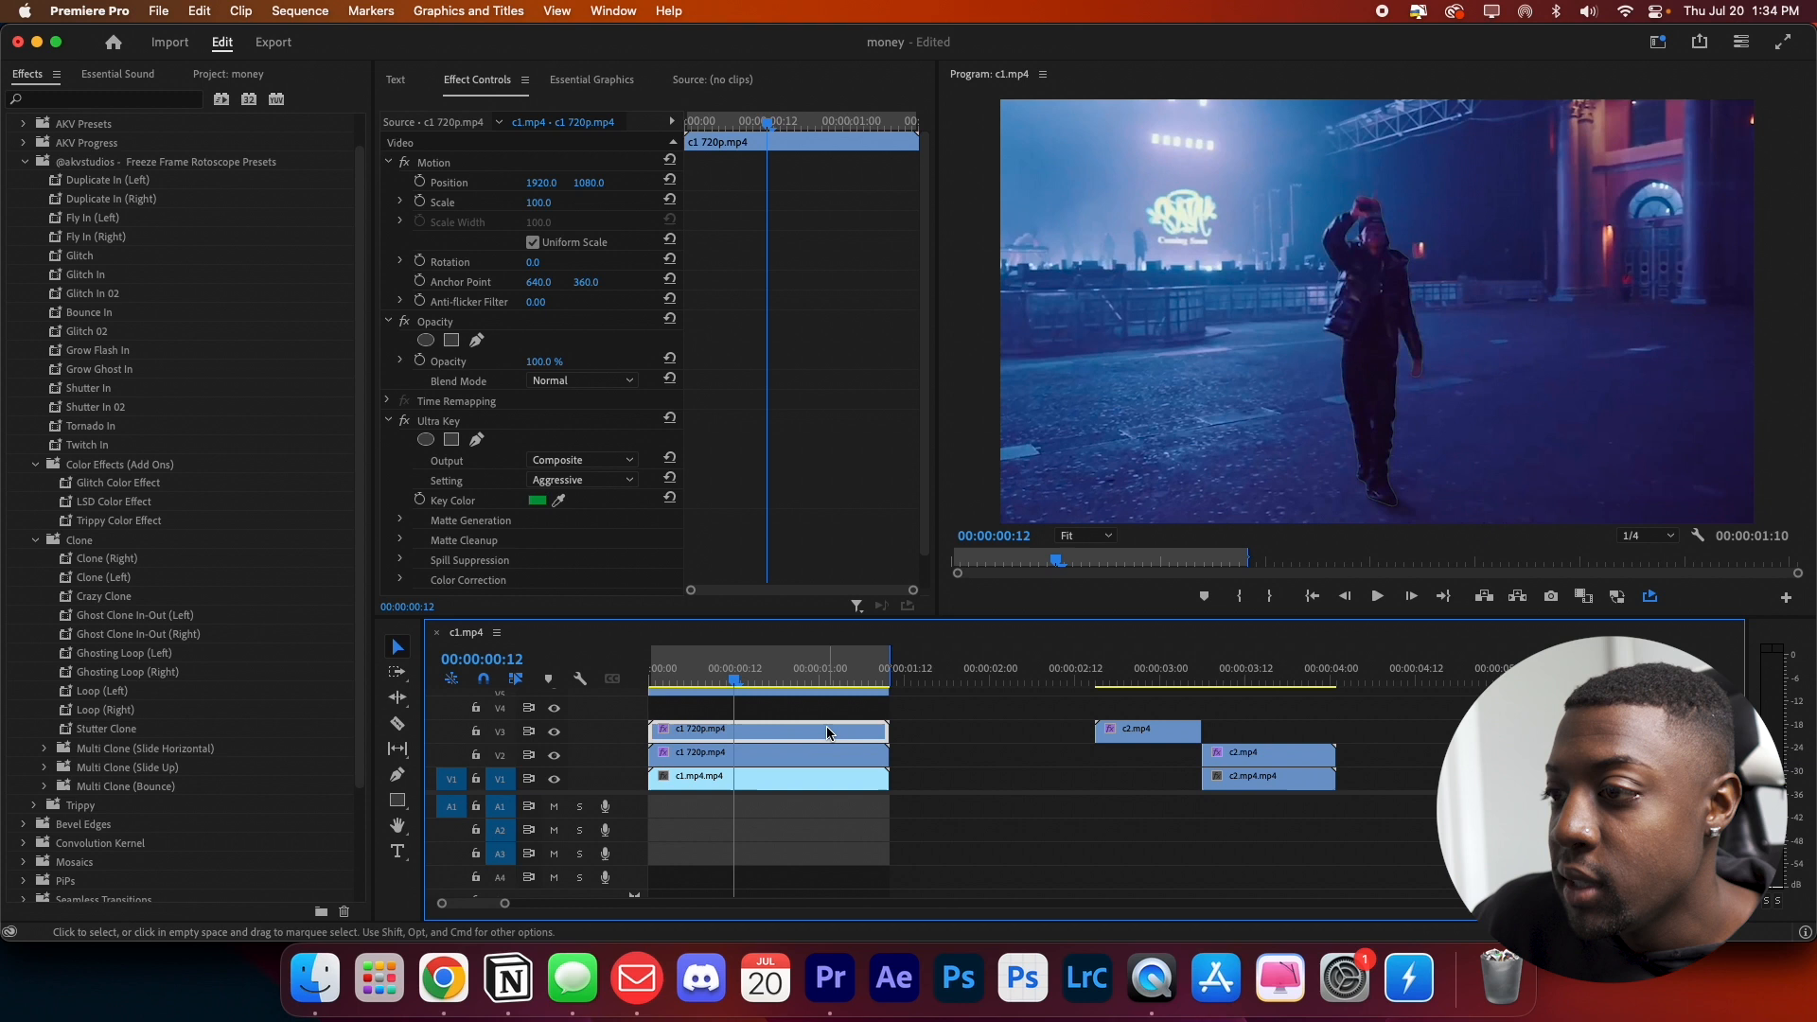